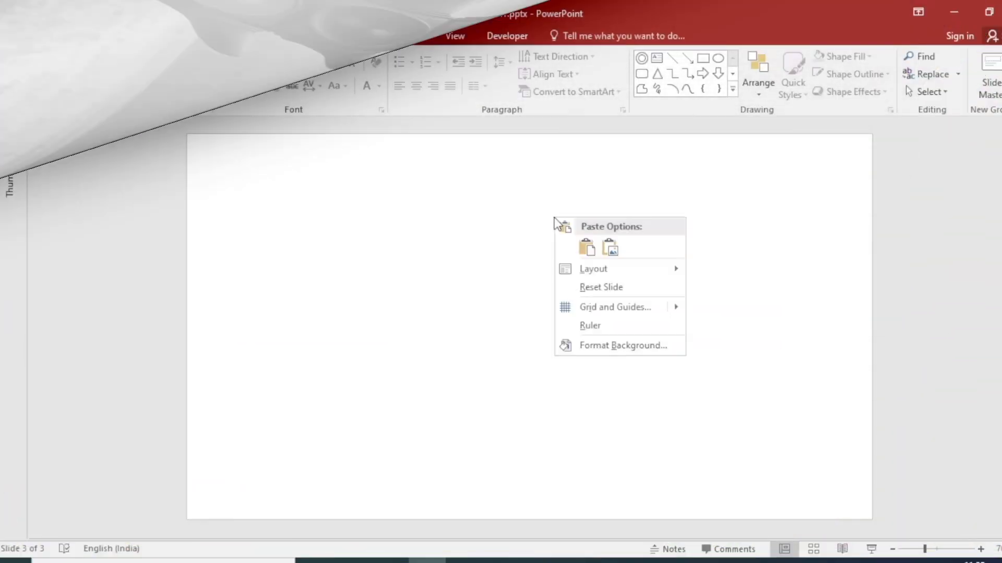
Step: Set Picture1.png, a green hills and road landscape, as the slide background
click(623, 345)
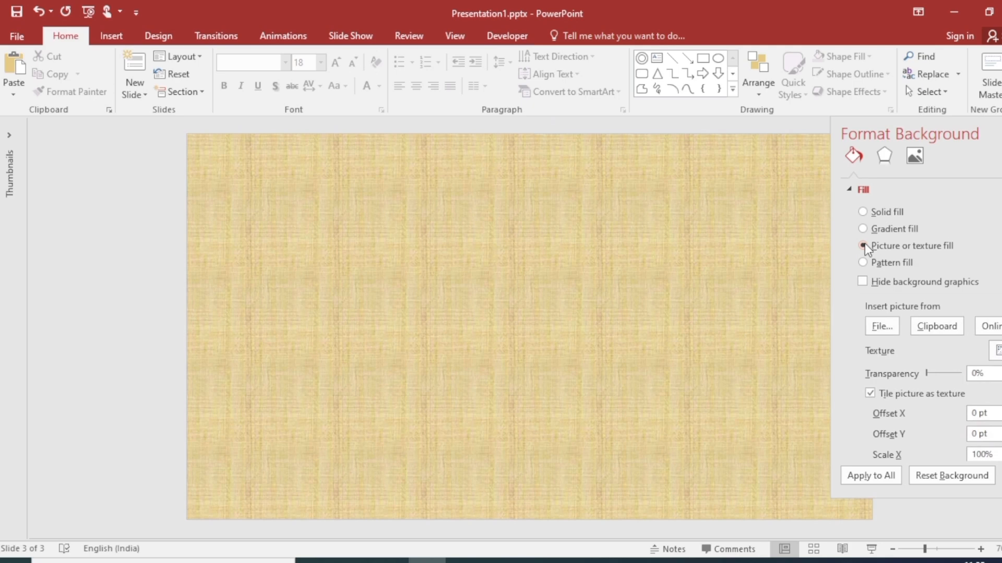
click(882, 325)
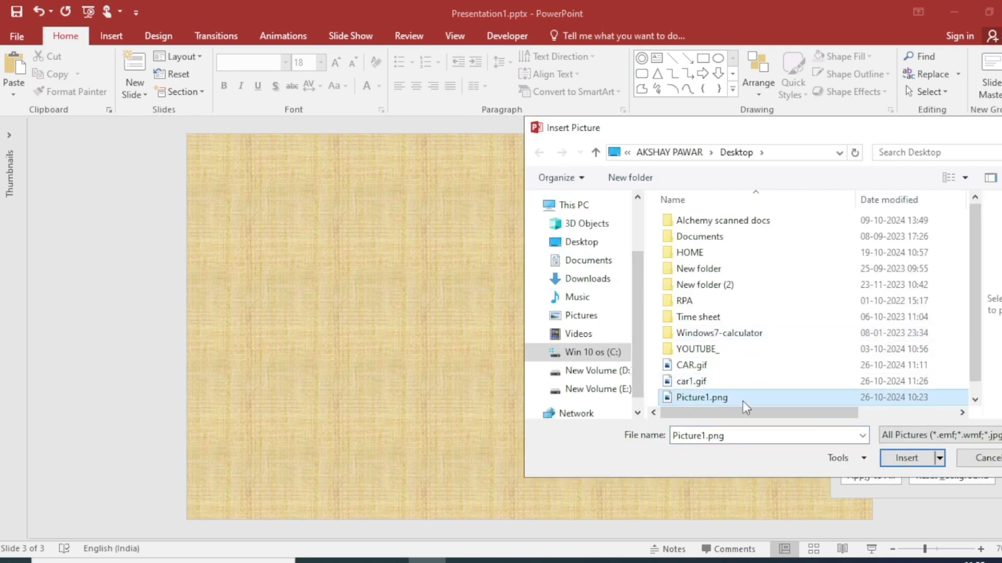
click(905, 458)
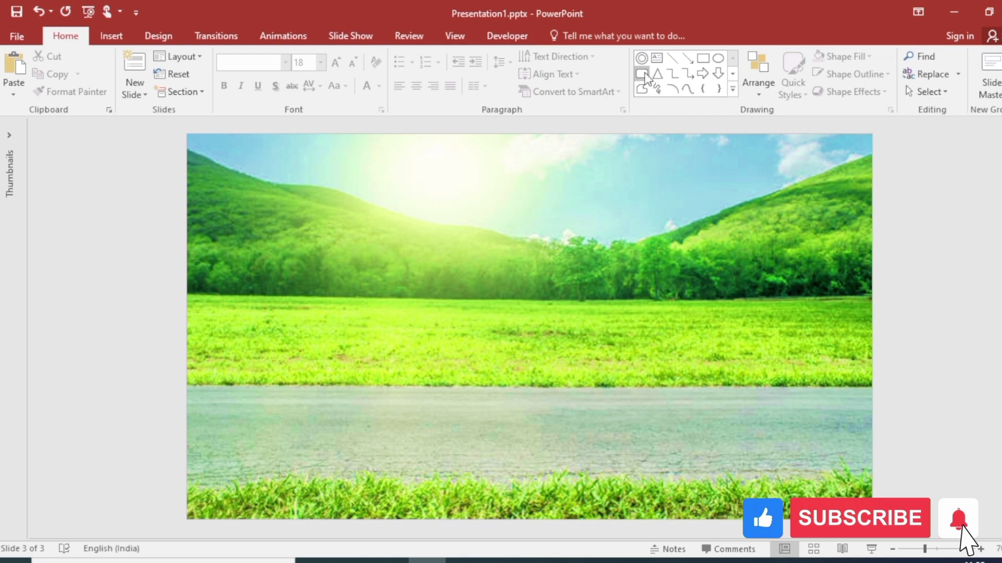
Step: Draw a tall black rounded rectangle as the light body, centred horizontally
click(641, 58)
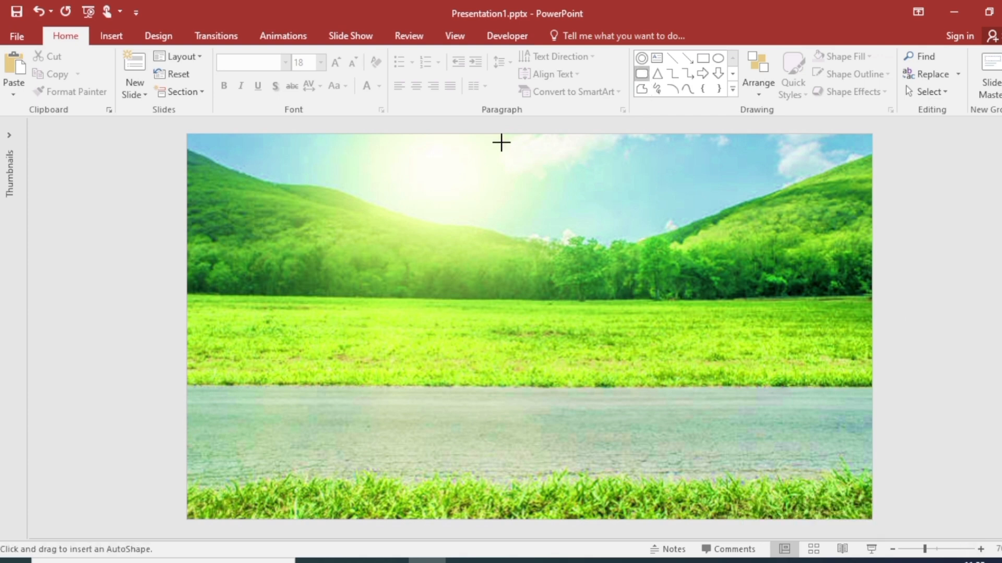
drag(500, 142, 599, 331)
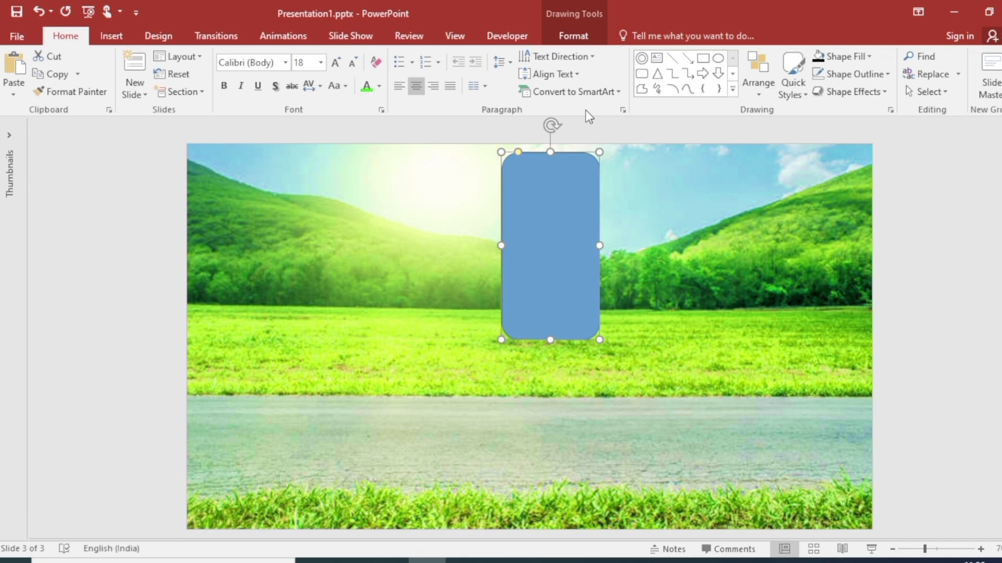
click(572, 36)
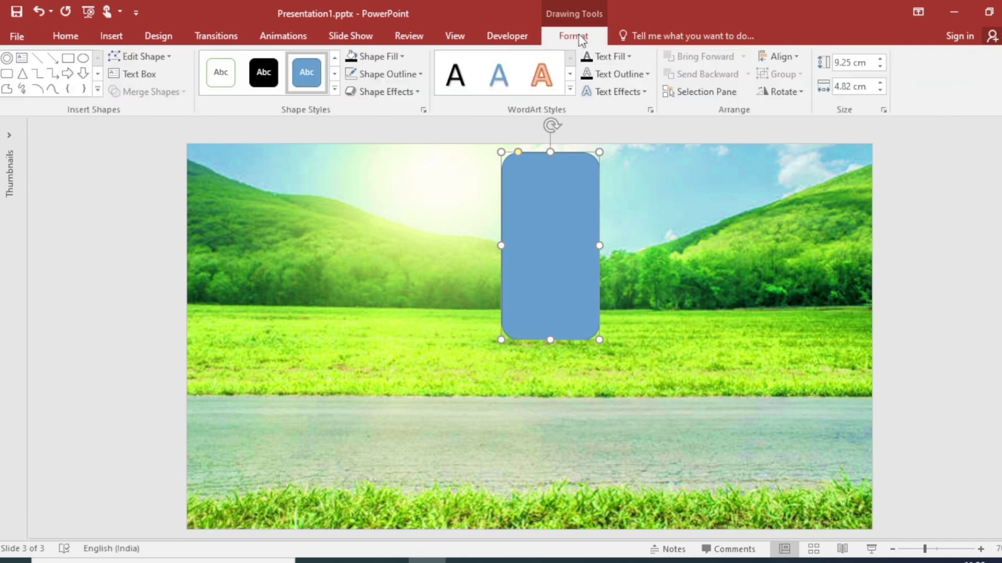
click(380, 74)
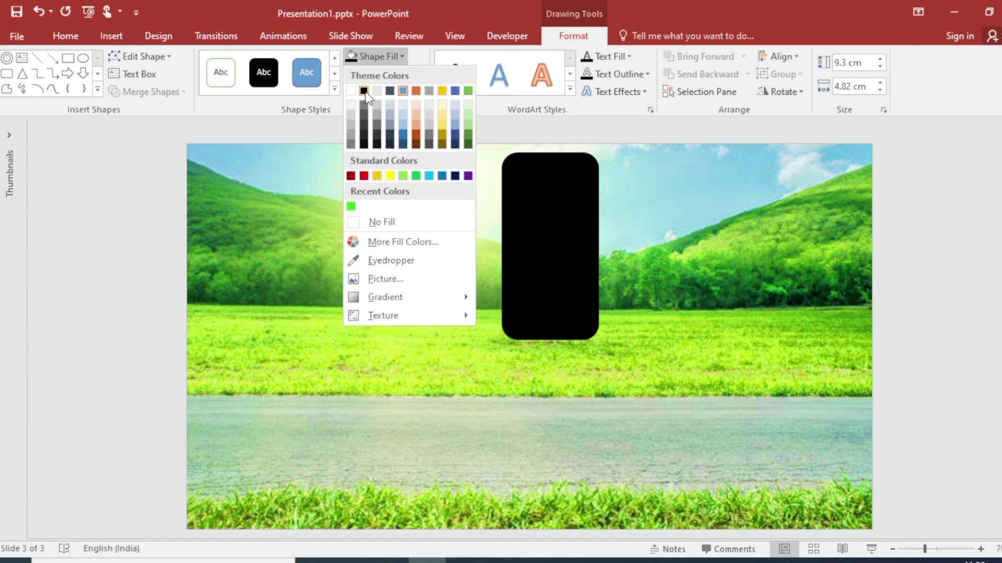
click(778, 57)
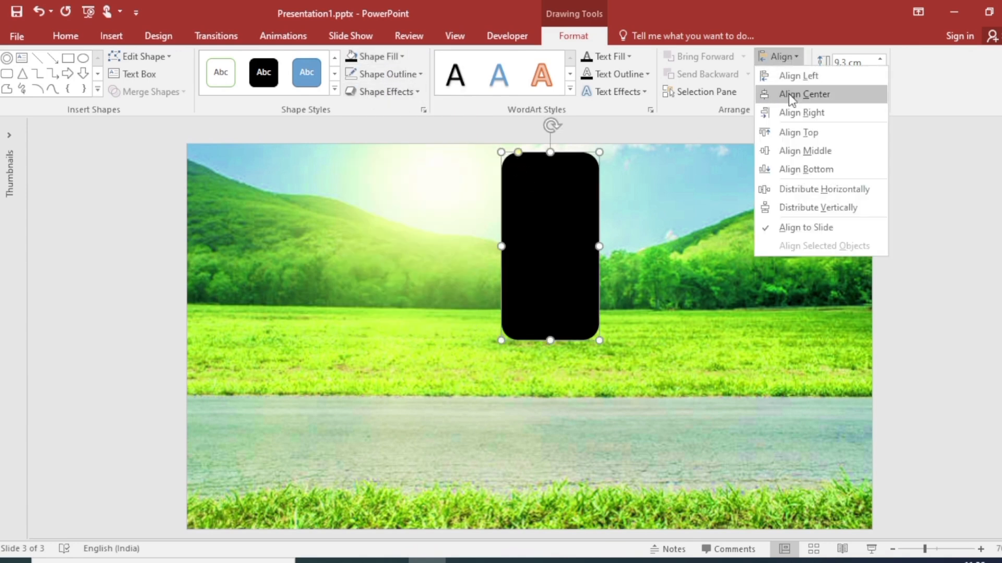
click(802, 93)
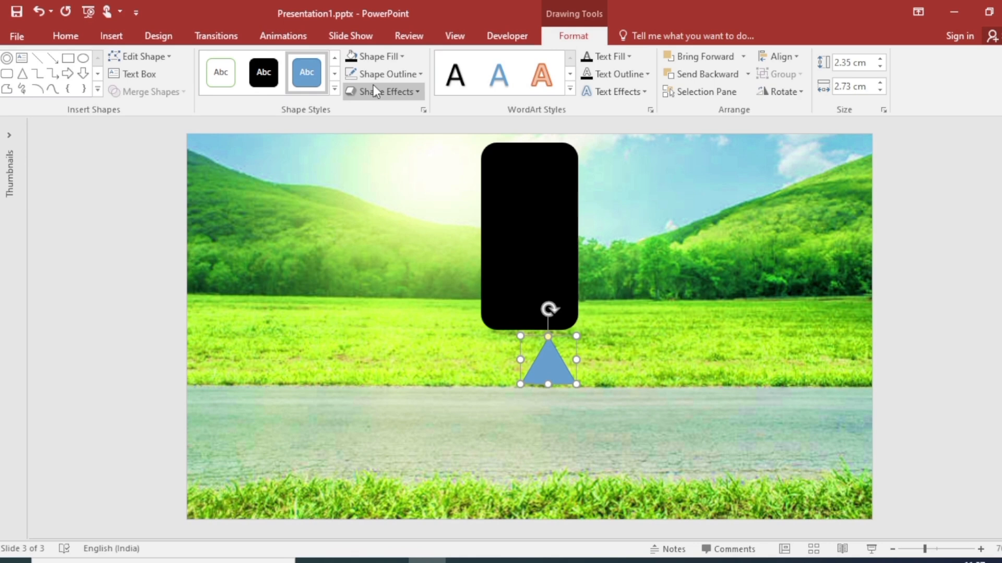
Step: Give the triangle base No Outline and a black fill
click(382, 74)
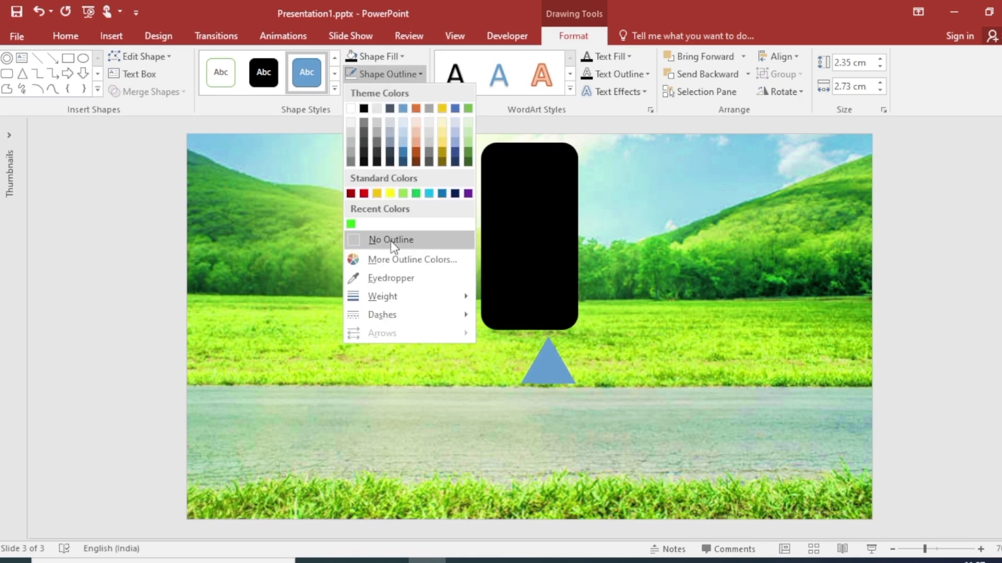
click(390, 239)
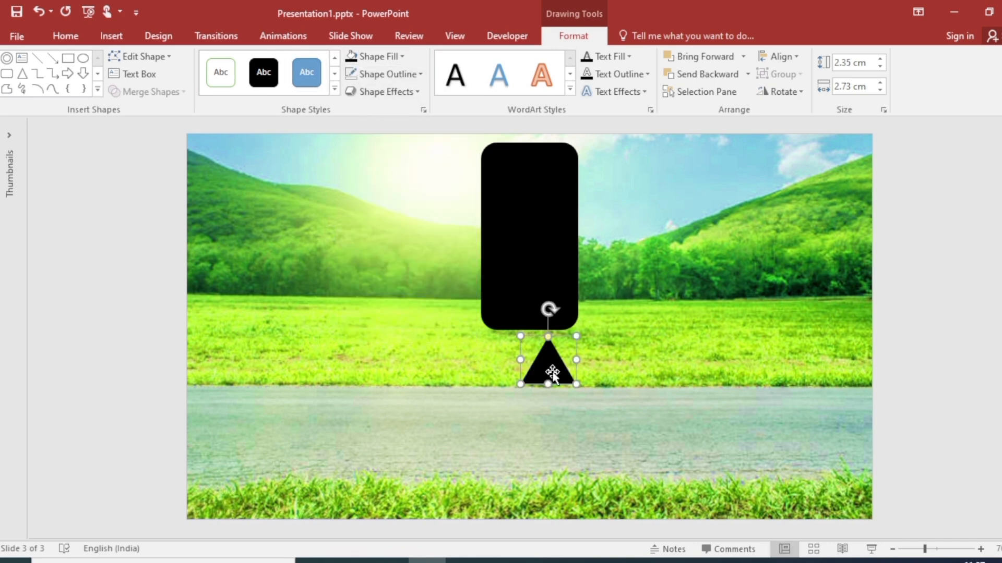
click(777, 56)
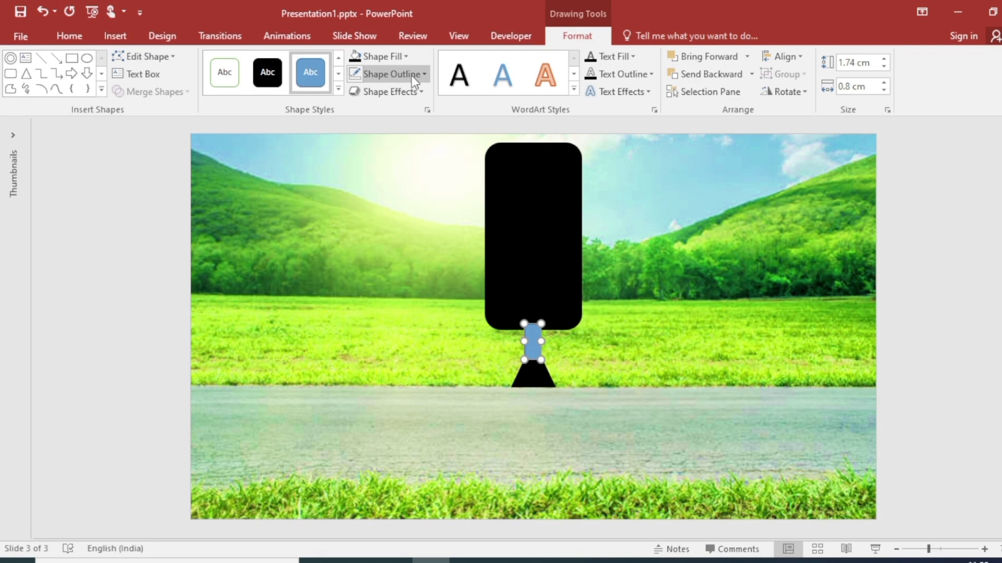
mouse_move(378, 127)
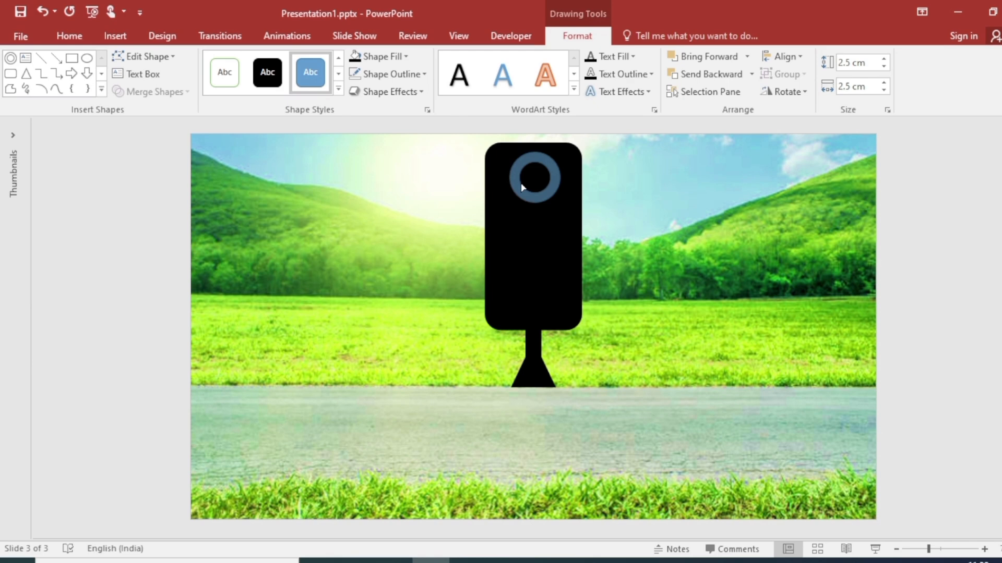
Step: Give the ring atop the body a bevel effect and dark grey fill
click(388, 91)
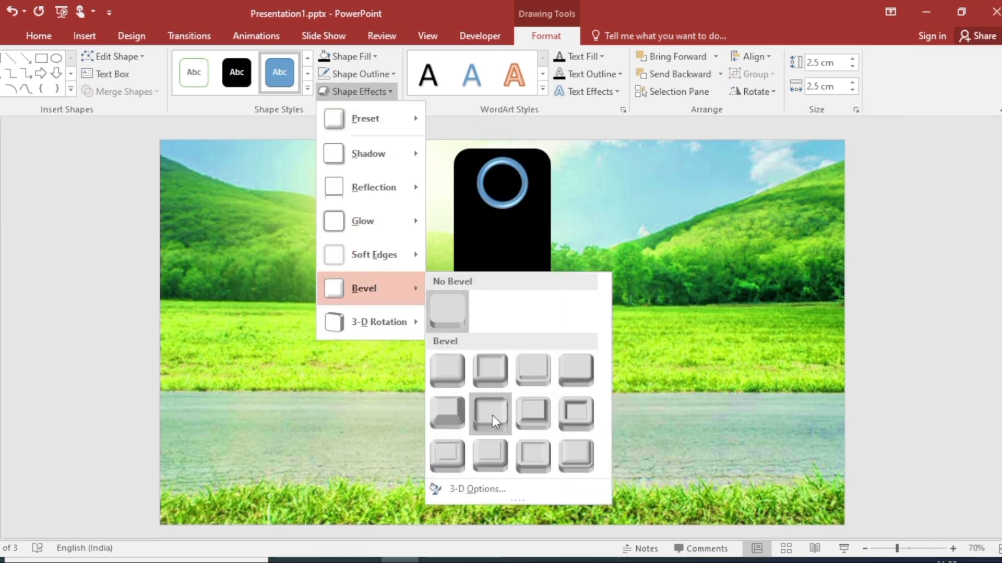
click(344, 56)
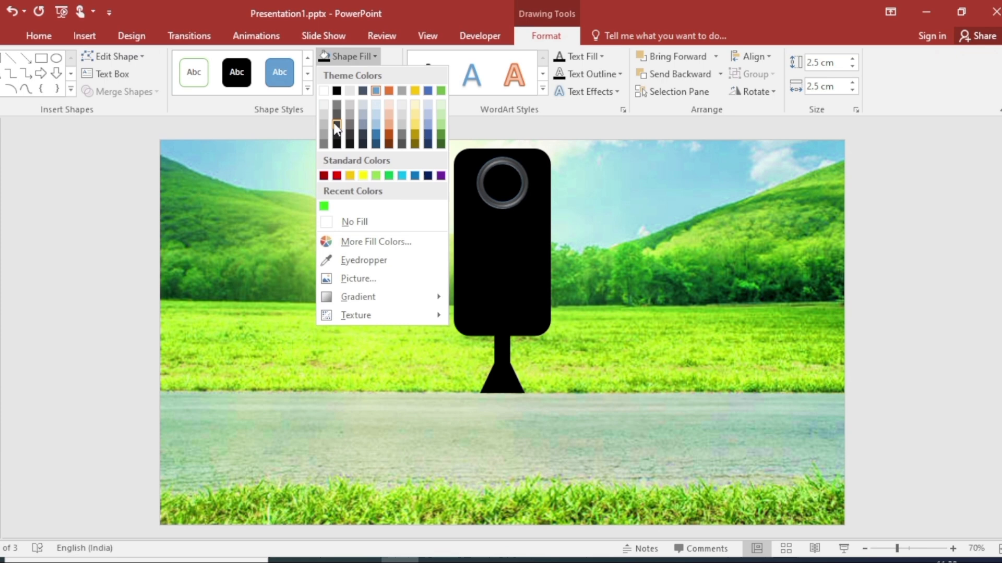
click(353, 73)
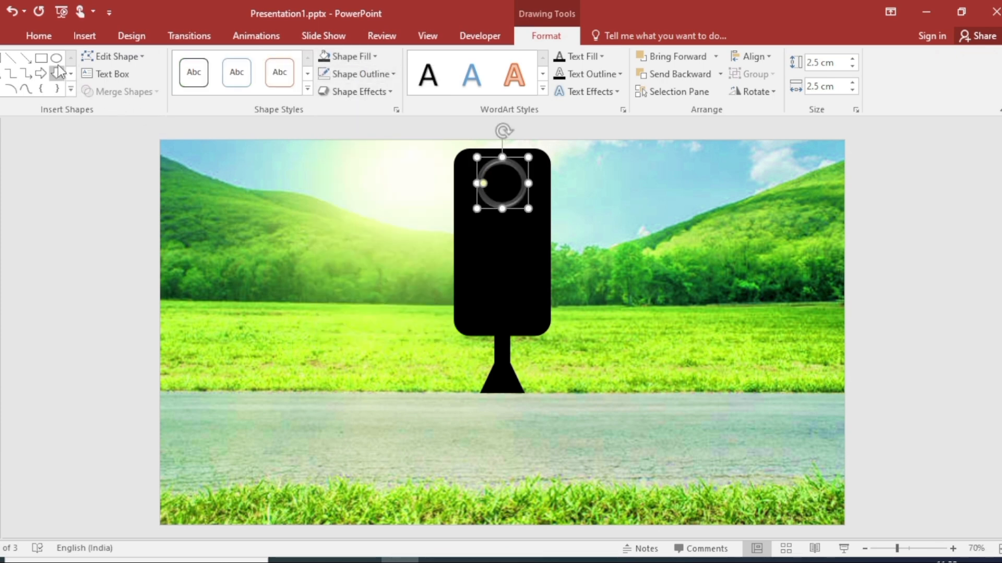
Step: Draw a lamp circle inside the top ring and give it a metal 3-D material
click(56, 57)
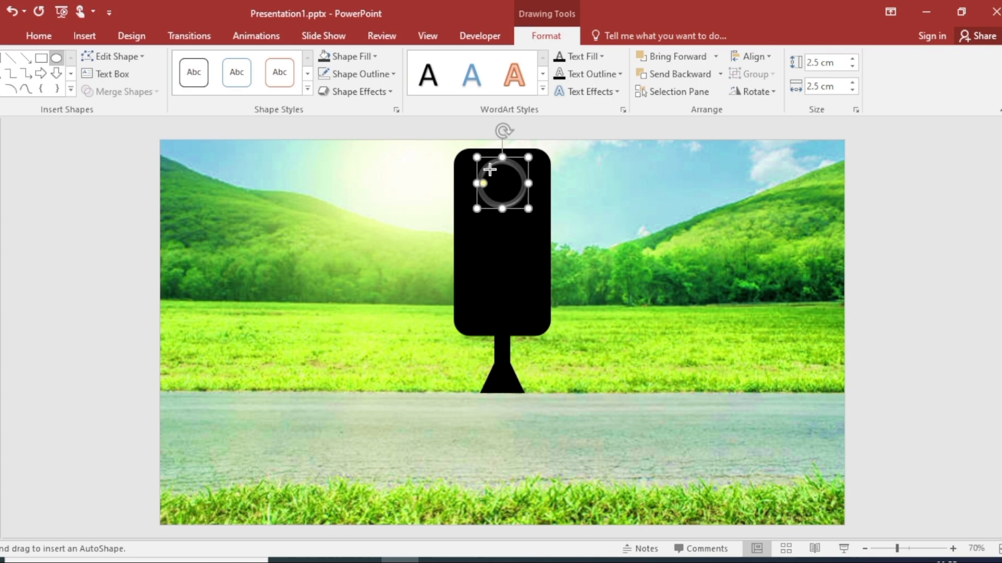
click(279, 72)
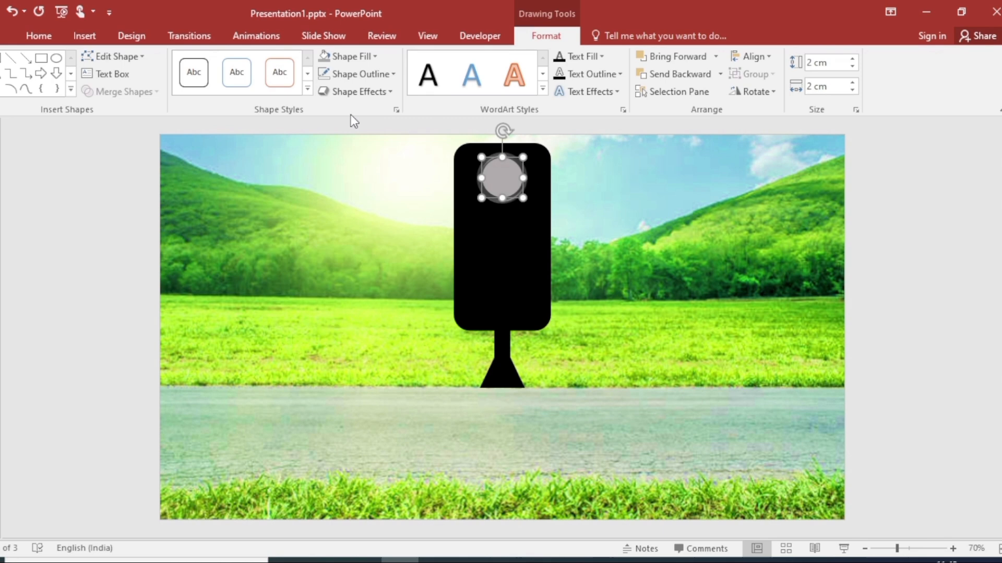
click(356, 91)
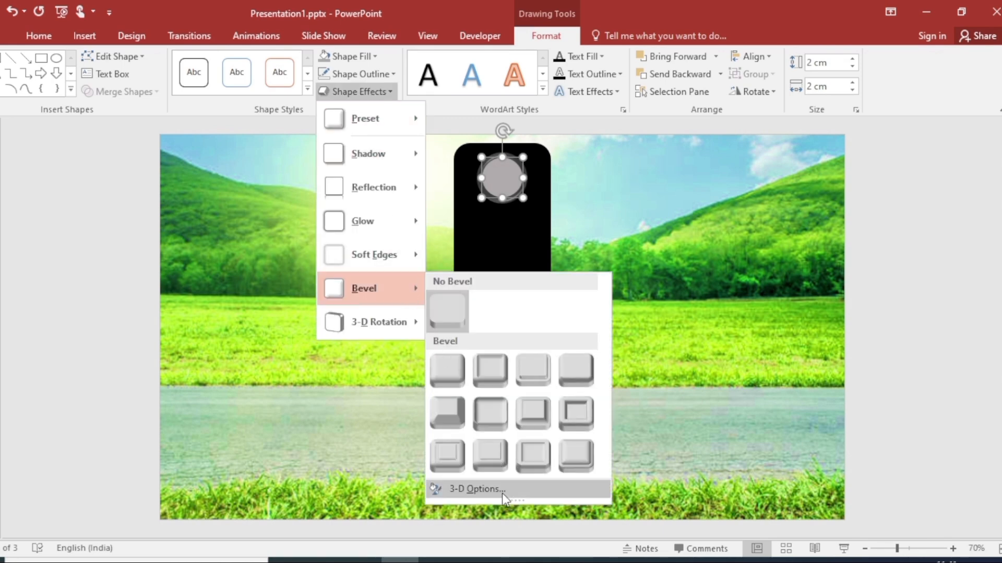
click(476, 489)
text(100)
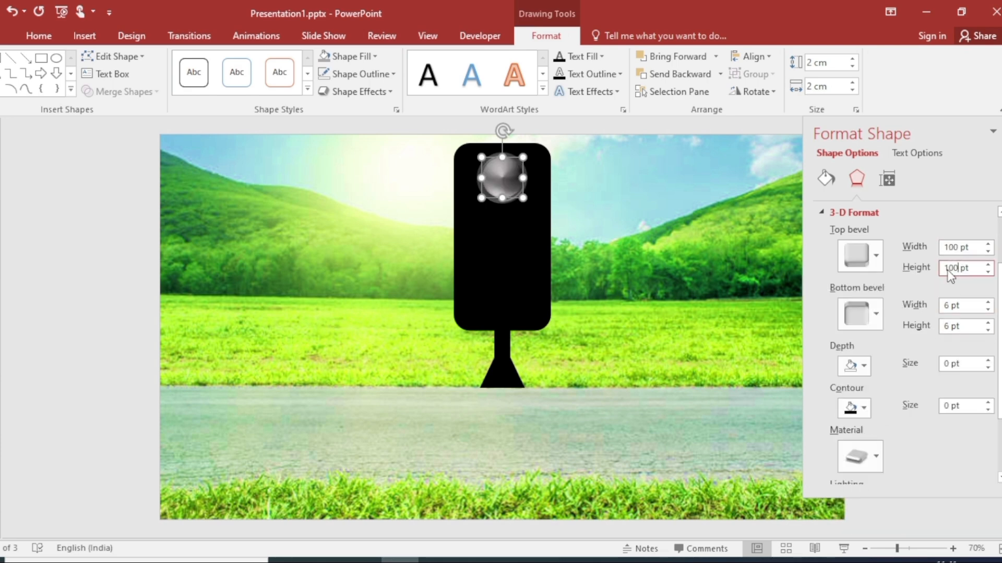
click(952, 327)
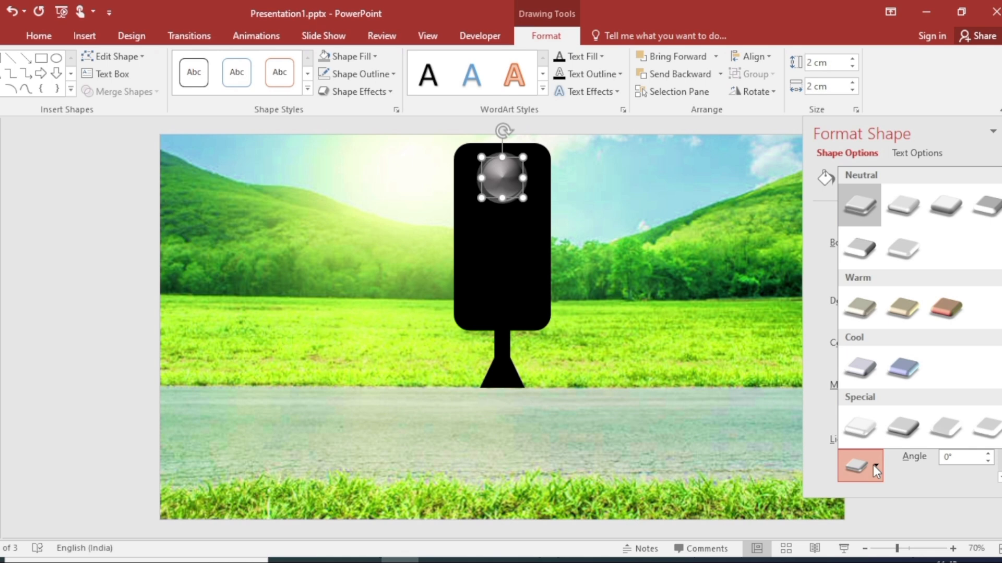
click(859, 464)
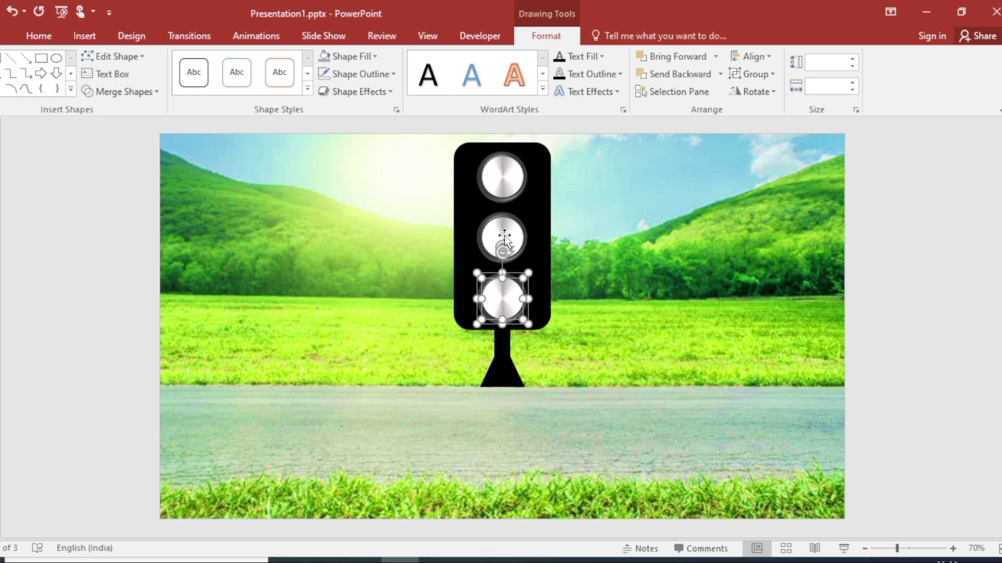
click(84, 36)
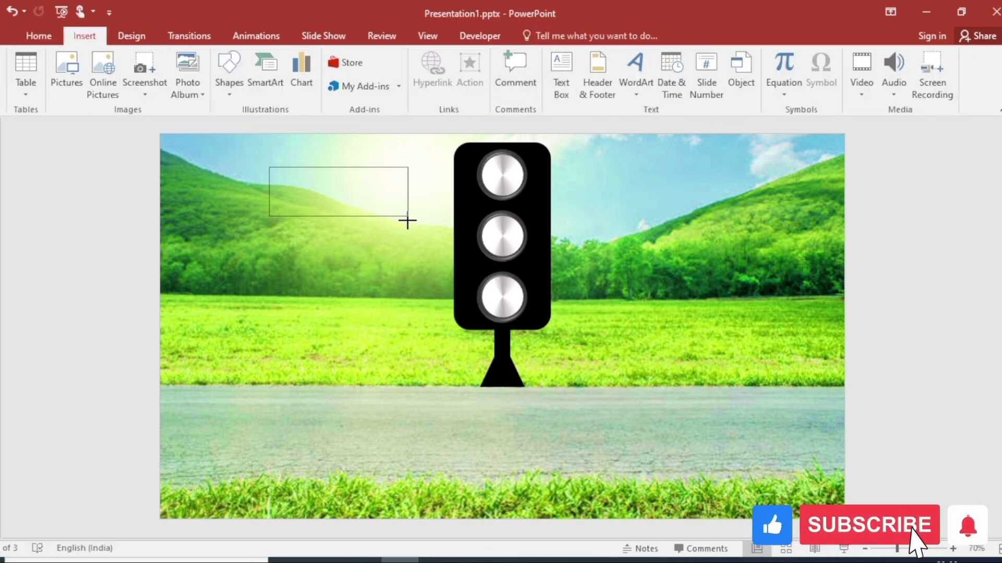
Step: Add a large red 'STOP' text label on a black-filled box
text(STOP)
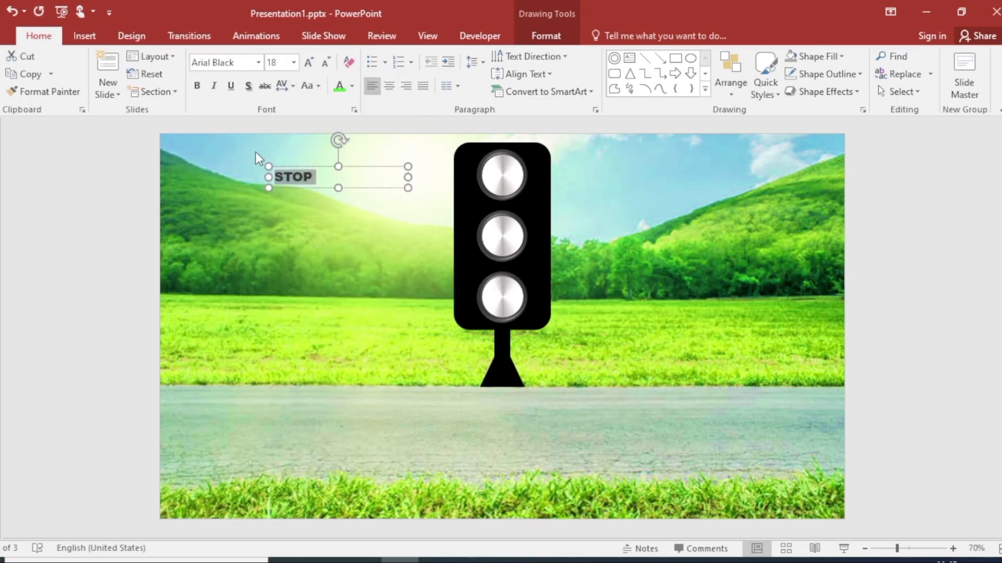
click(309, 63)
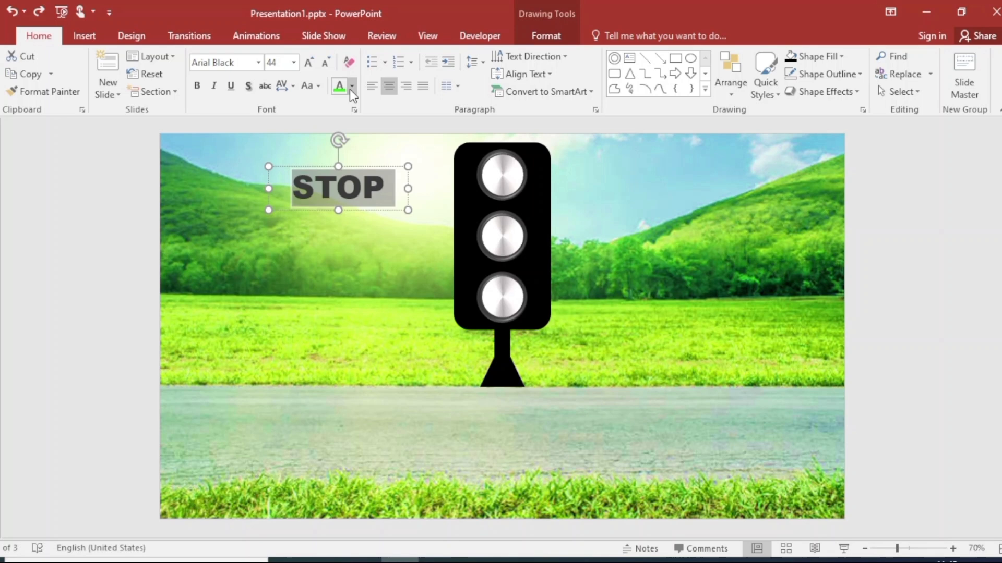
click(339, 86)
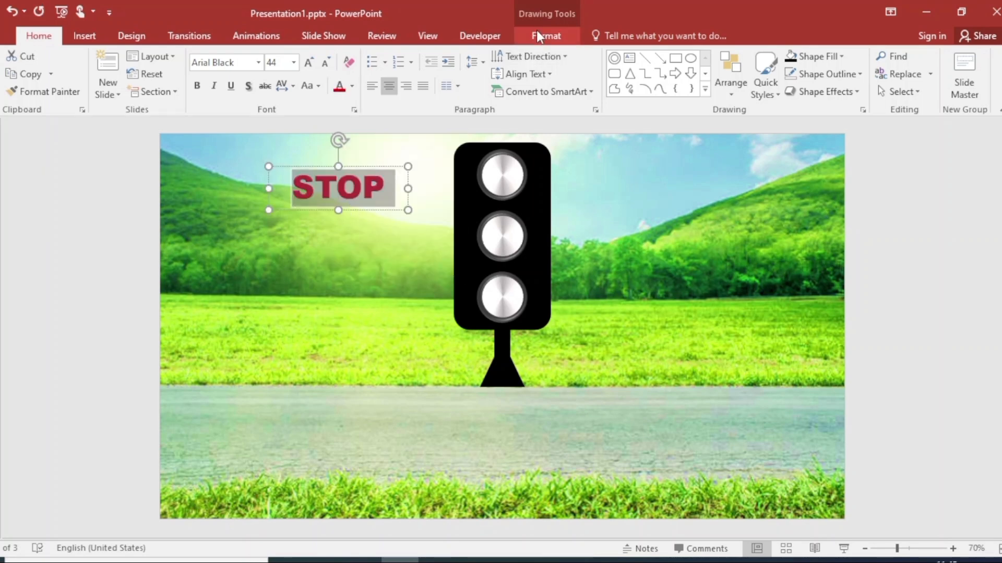
click(348, 56)
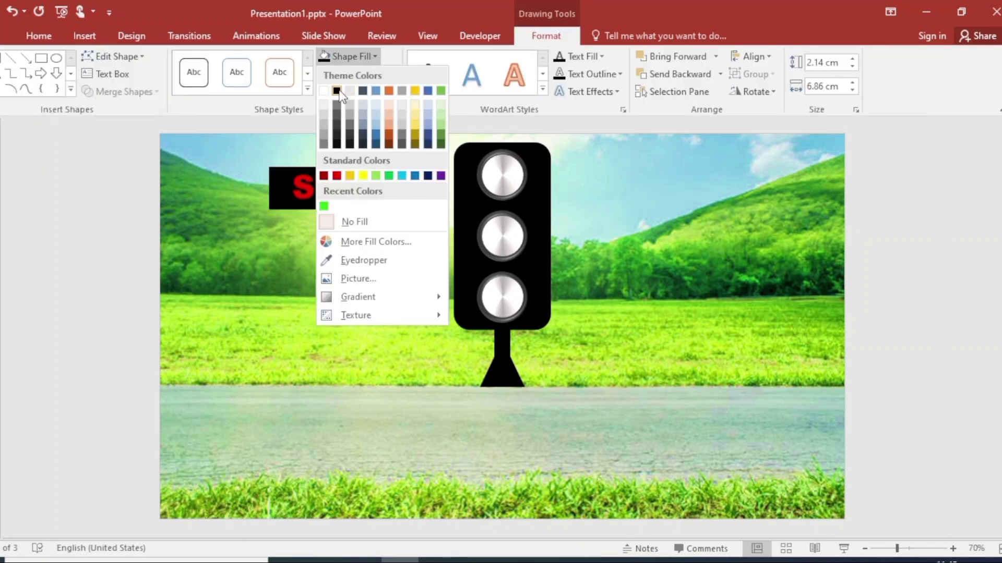
click(337, 91)
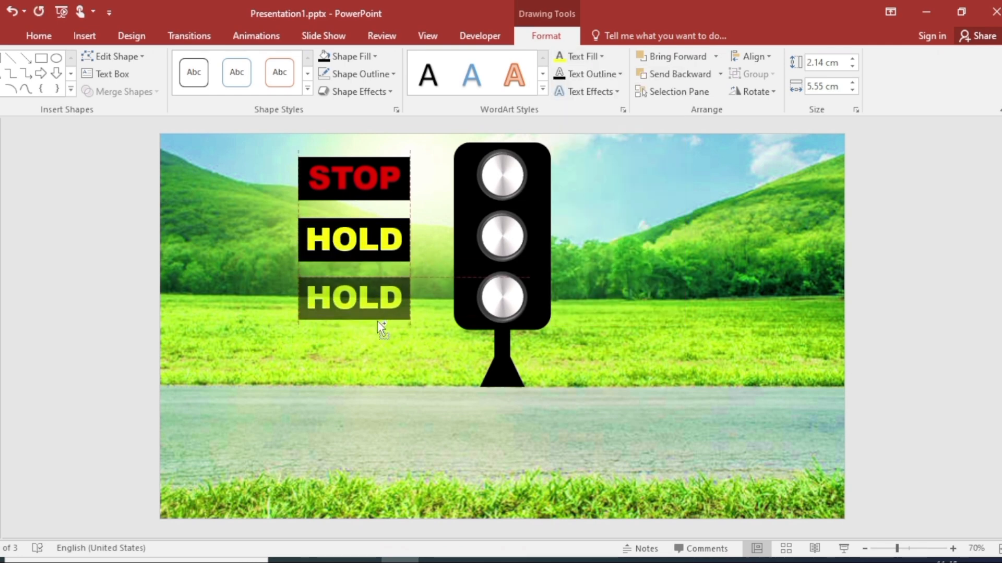
Step: Retype the third label box as 'GO' and colour its text green
click(353, 298)
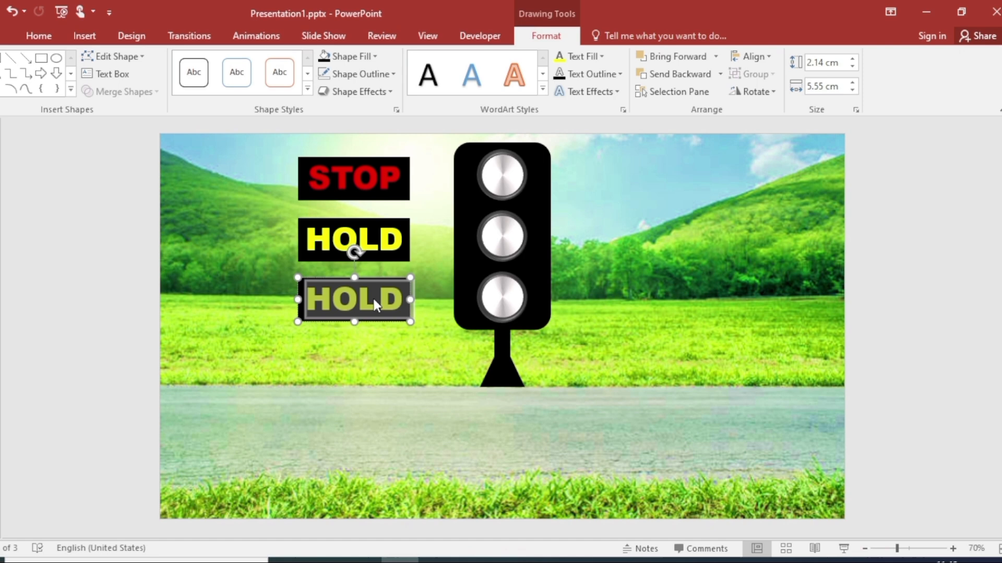
text(GO)
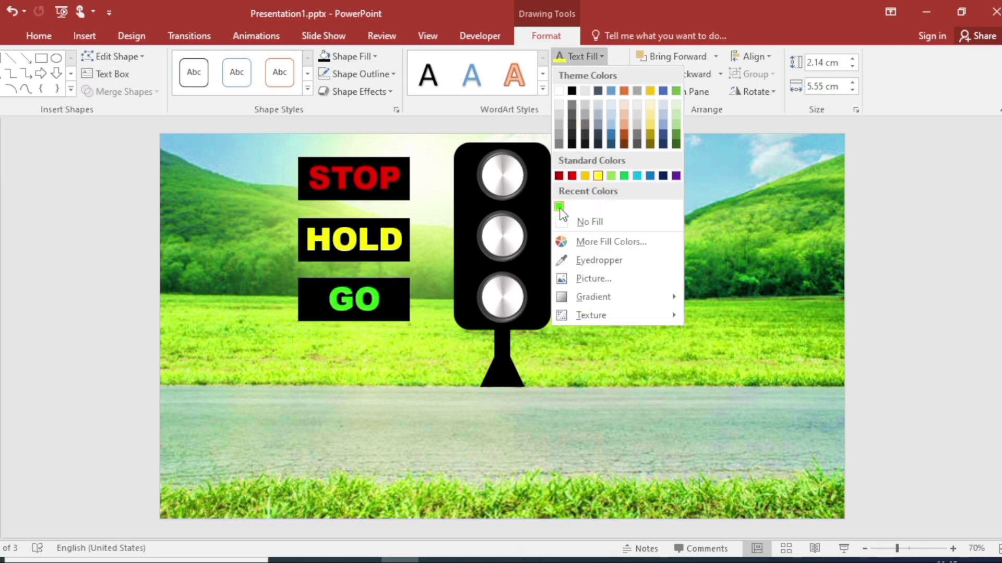
click(83, 36)
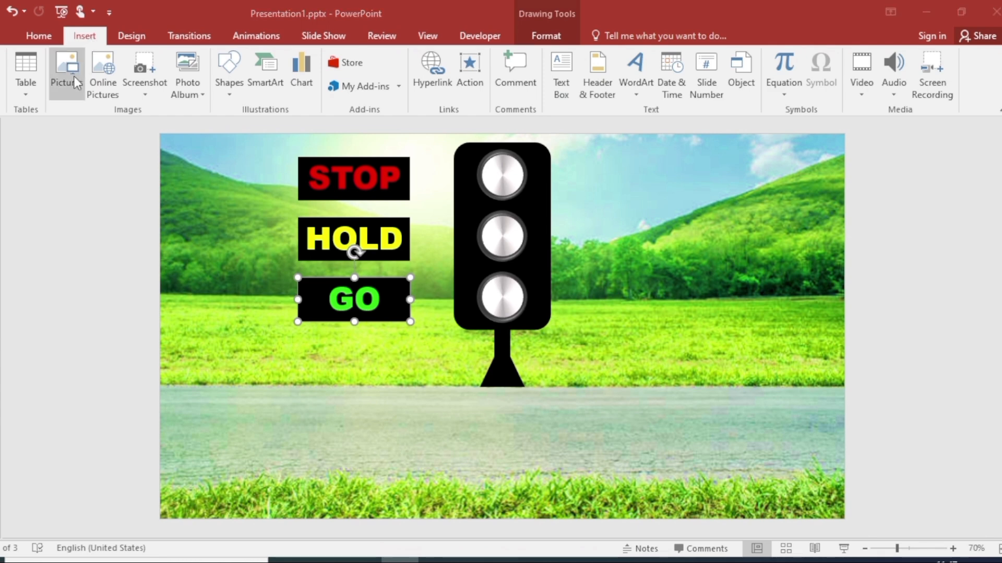
Step: Insert the car1.gif car picture onto the slide
click(62, 72)
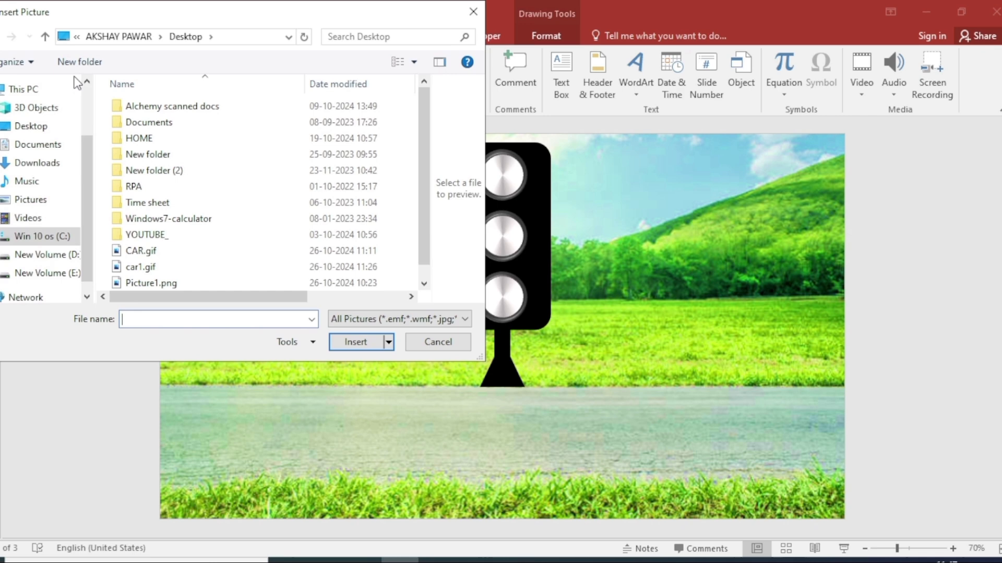
click(139, 266)
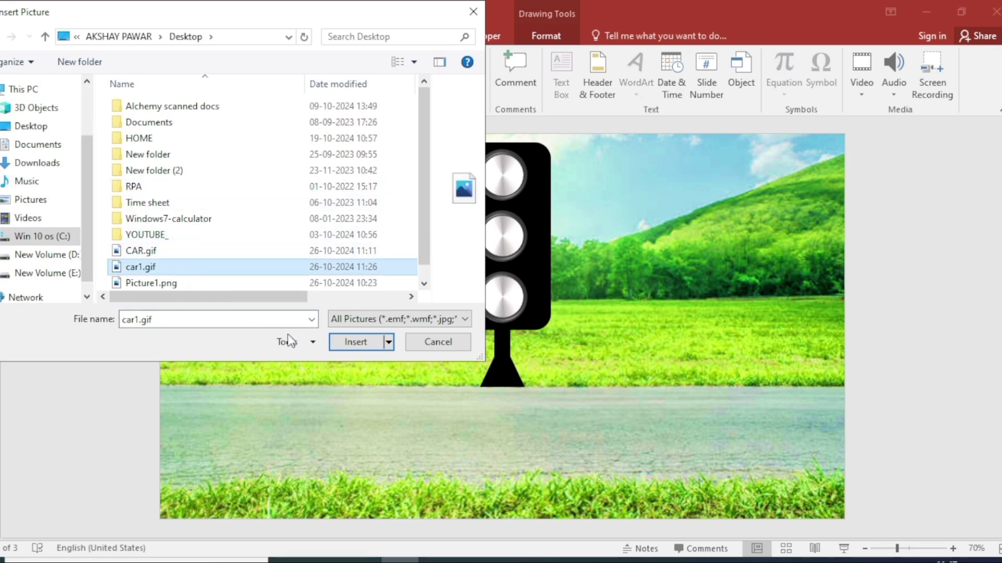
click(356, 341)
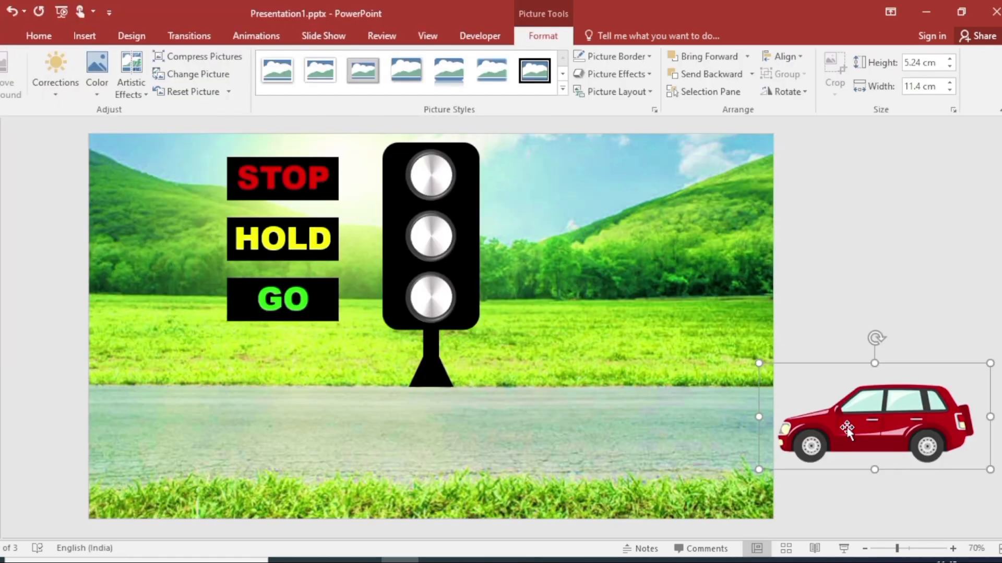
Step: Browse the full list of animation effects for the car
click(256, 36)
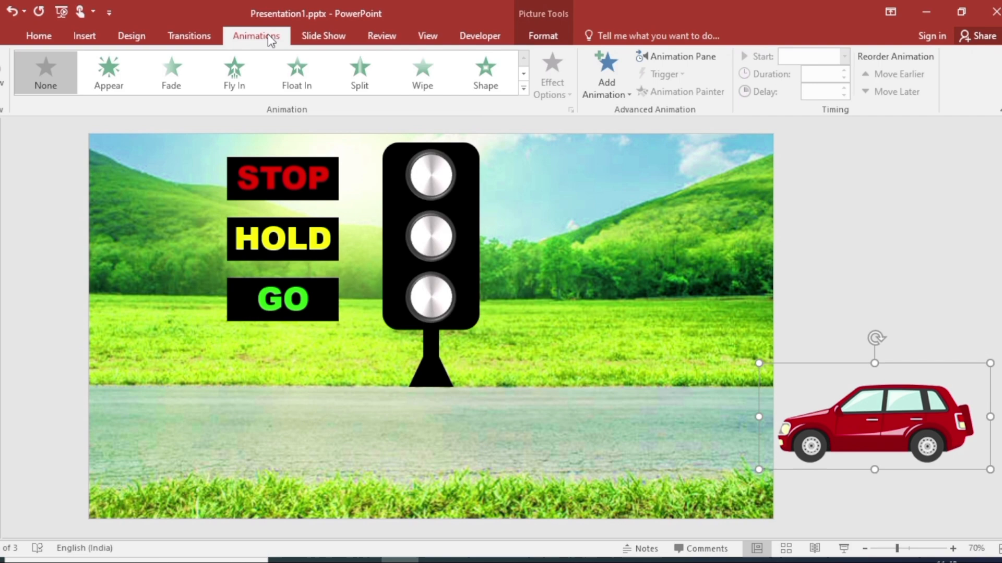
click(523, 88)
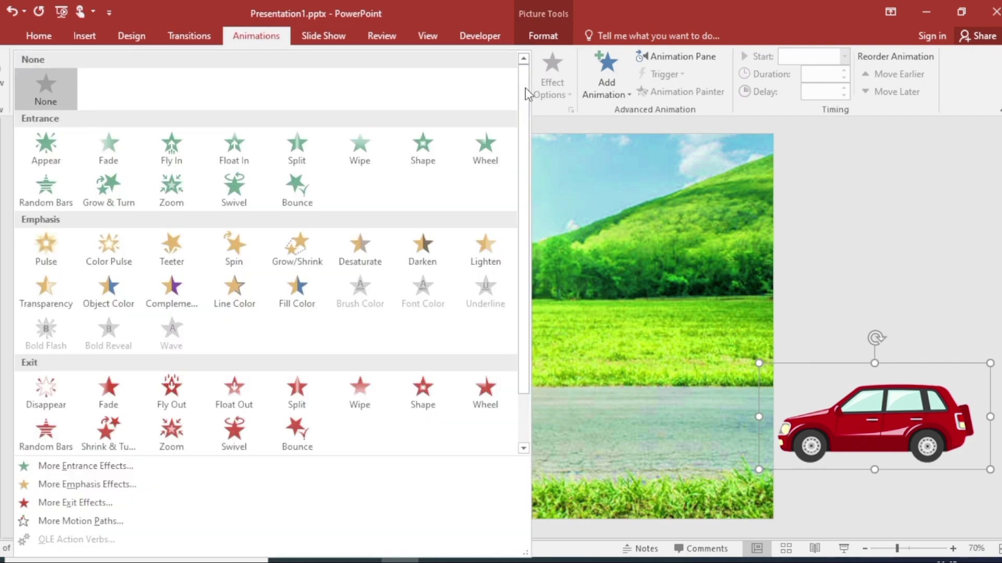
scroll(down, 3)
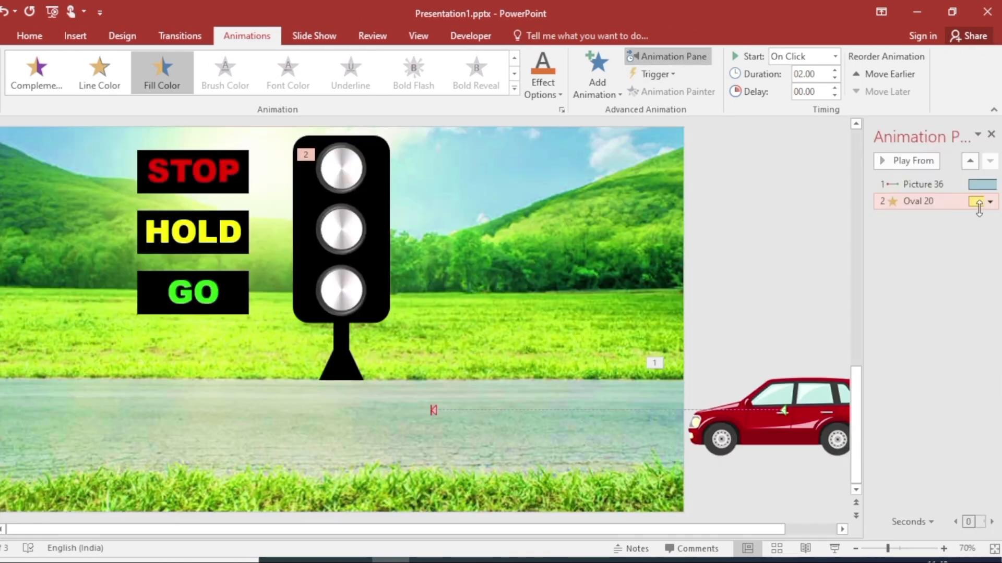
Step: Make the top light's Fill Color effect ease out over 2 seconds and auto-reverse
click(991, 201)
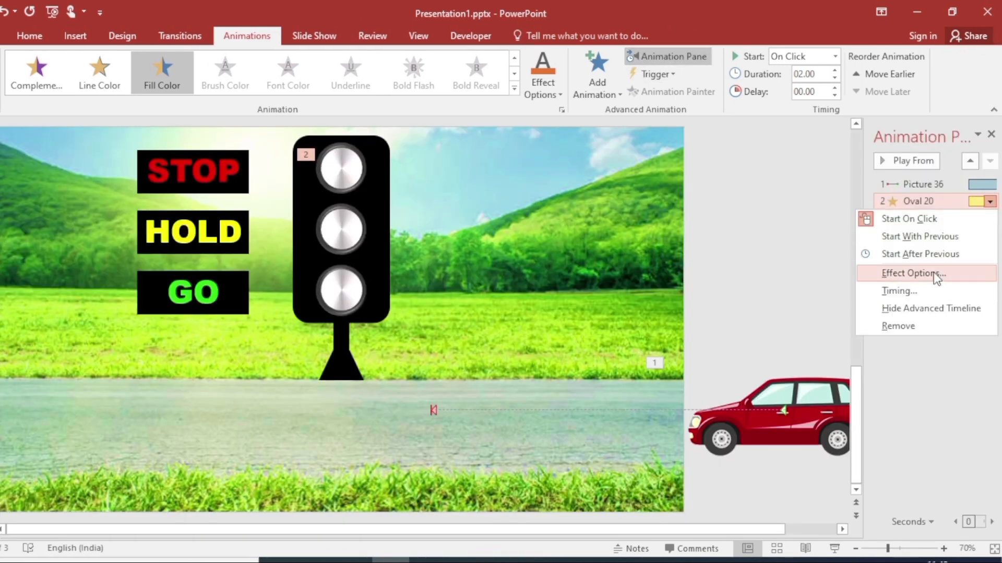
click(911, 272)
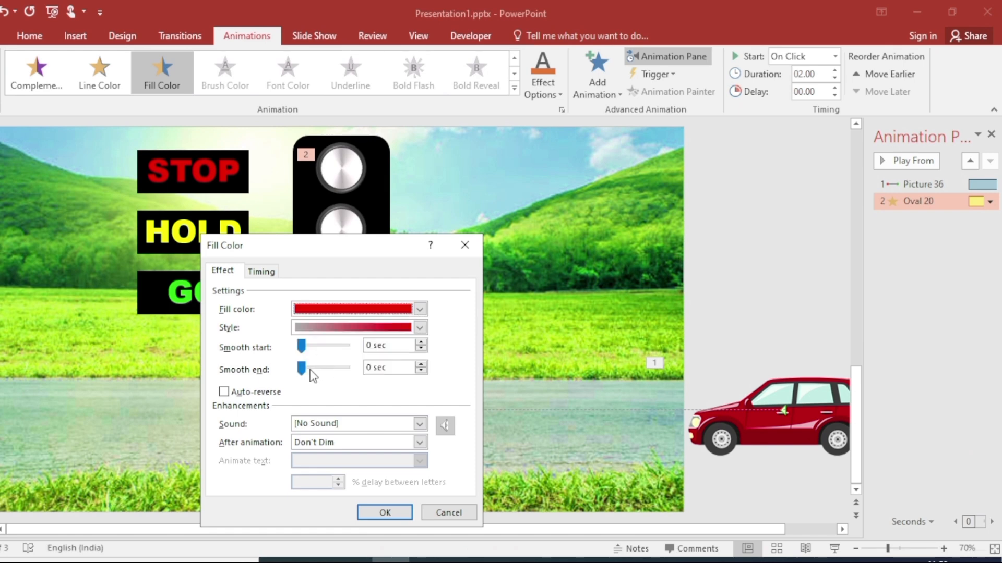
drag(302, 367, 347, 367)
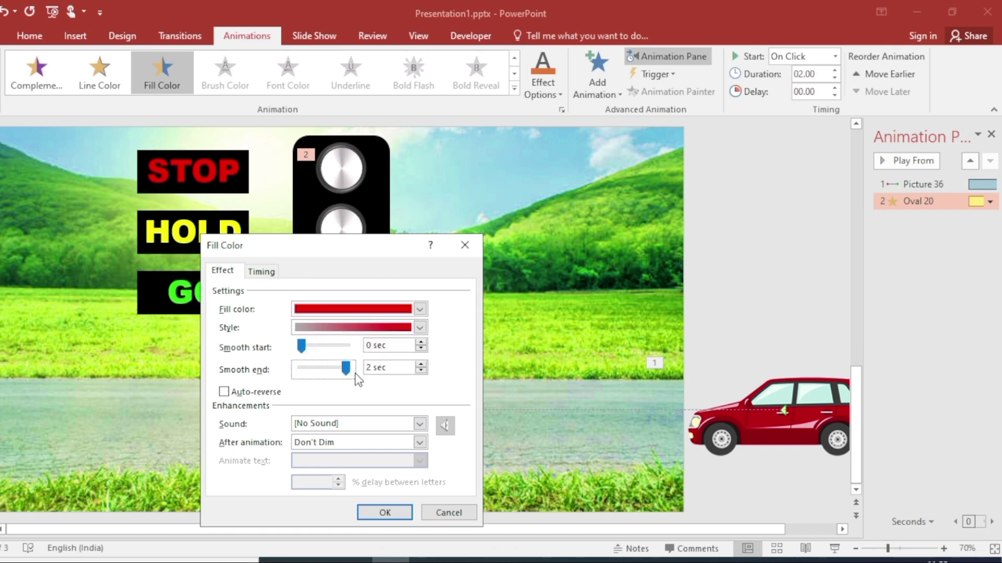
click(224, 392)
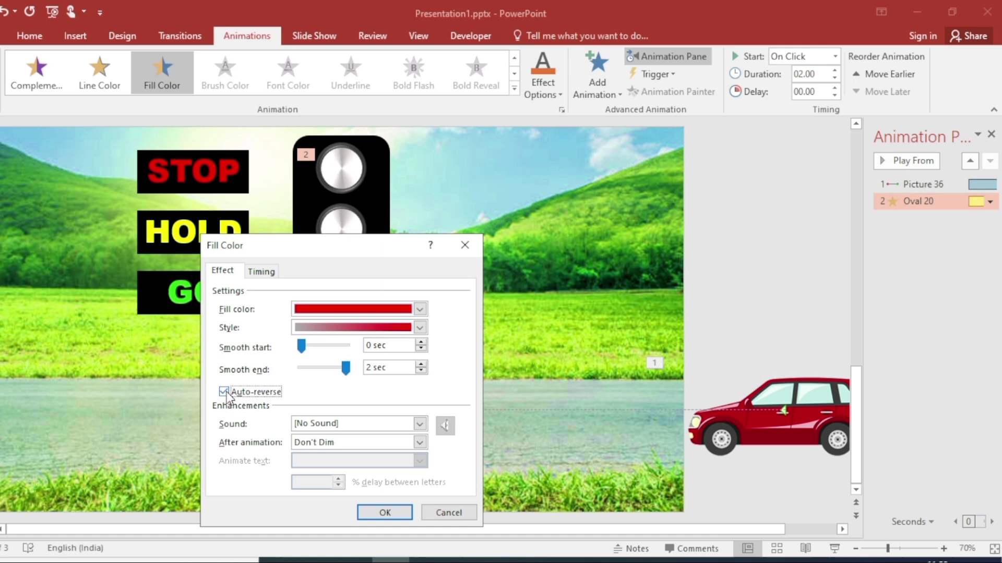
Step: Time the top light's fill to start With Previous after a 1-second delay
click(262, 271)
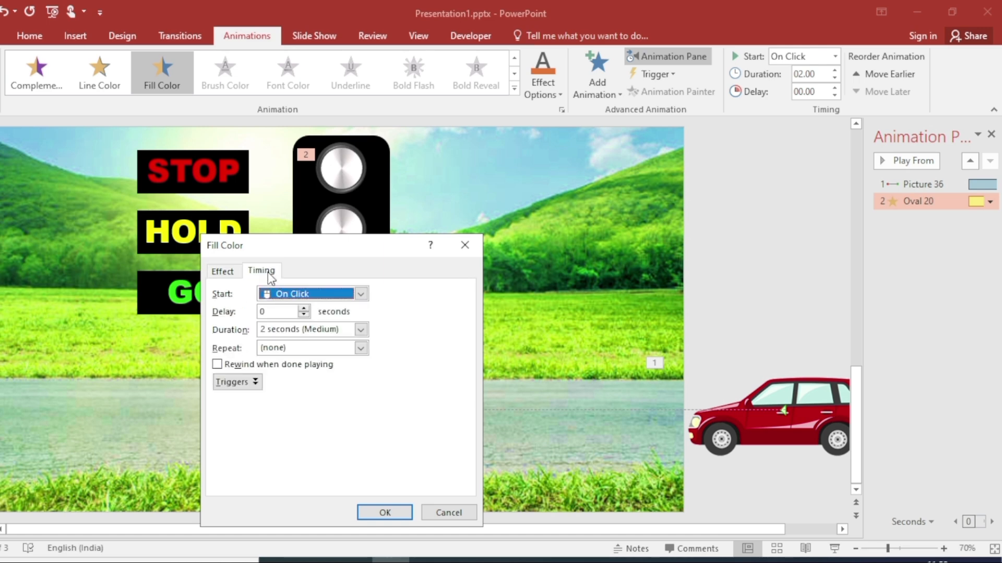
click(360, 294)
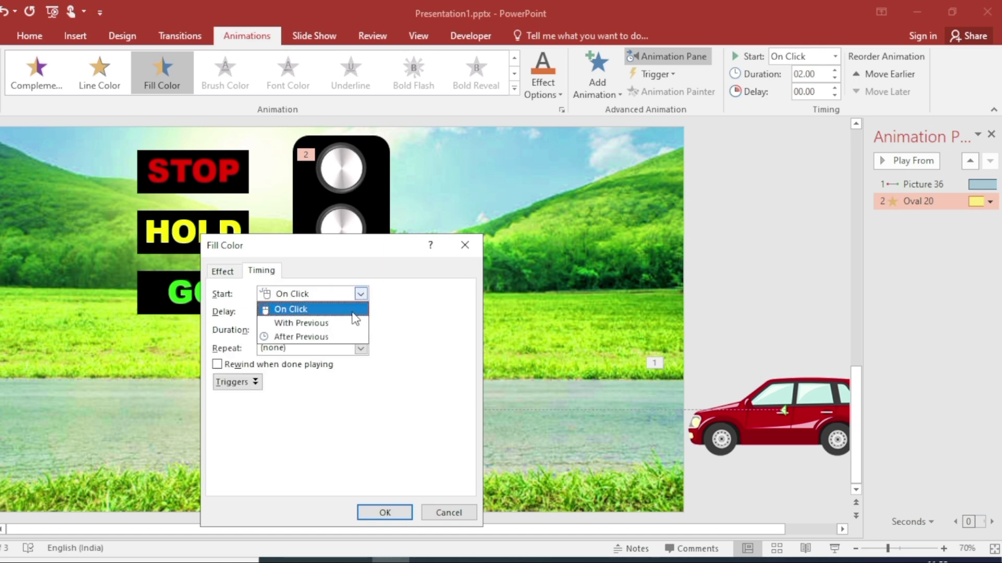
click(300, 322)
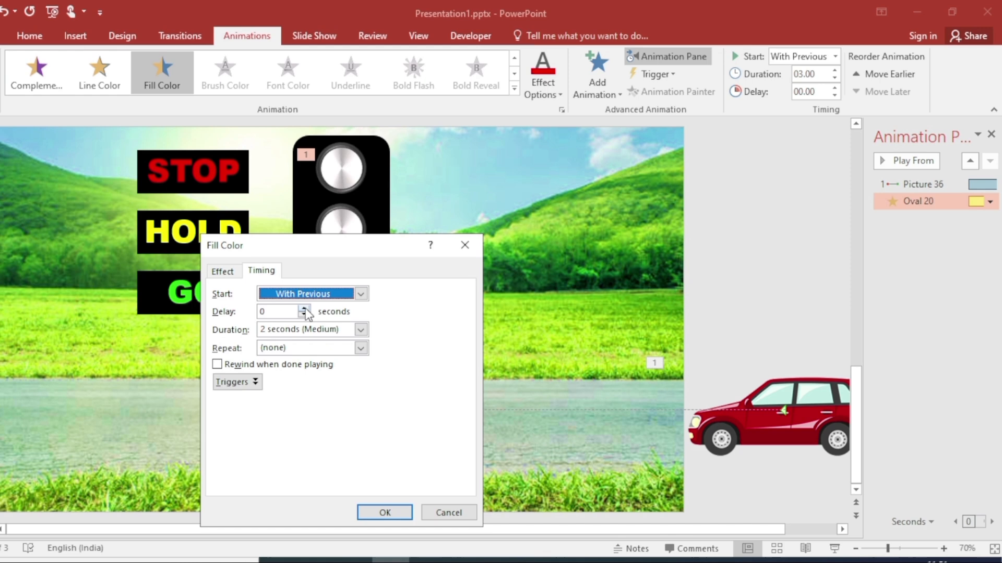
click(304, 308)
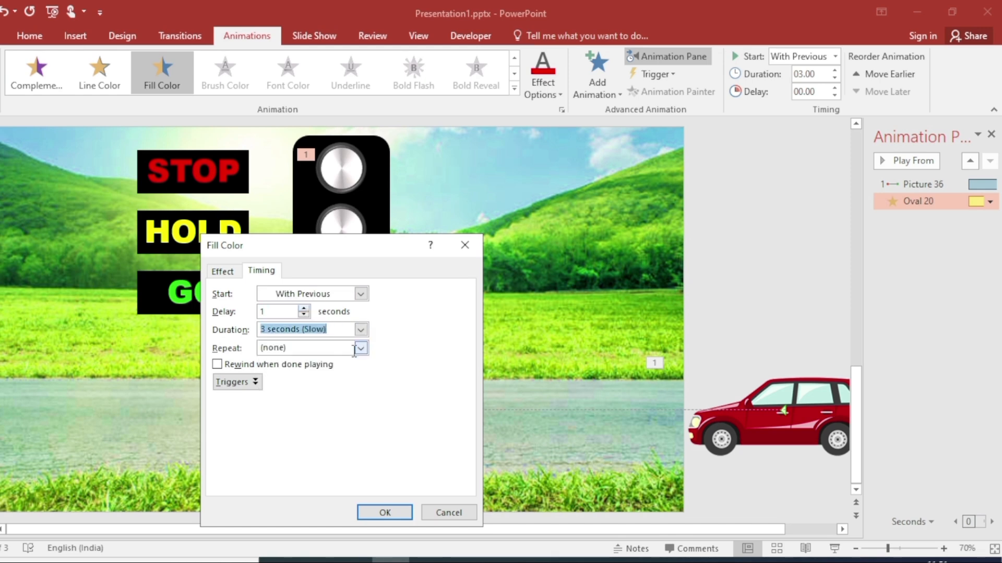
click(384, 512)
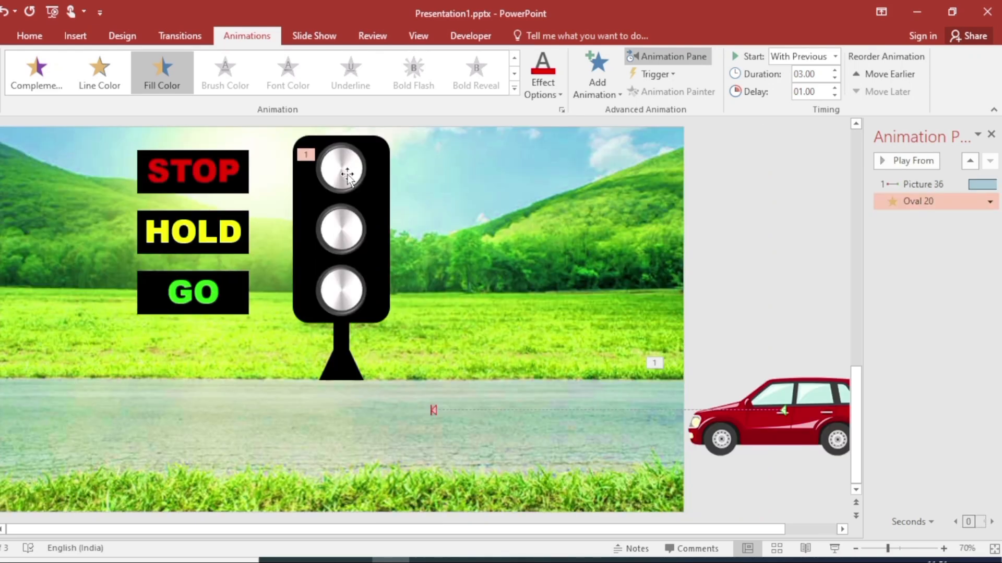
Step: Set the middle light's Fill Color effect to yellow, starting After Previous
click(342, 169)
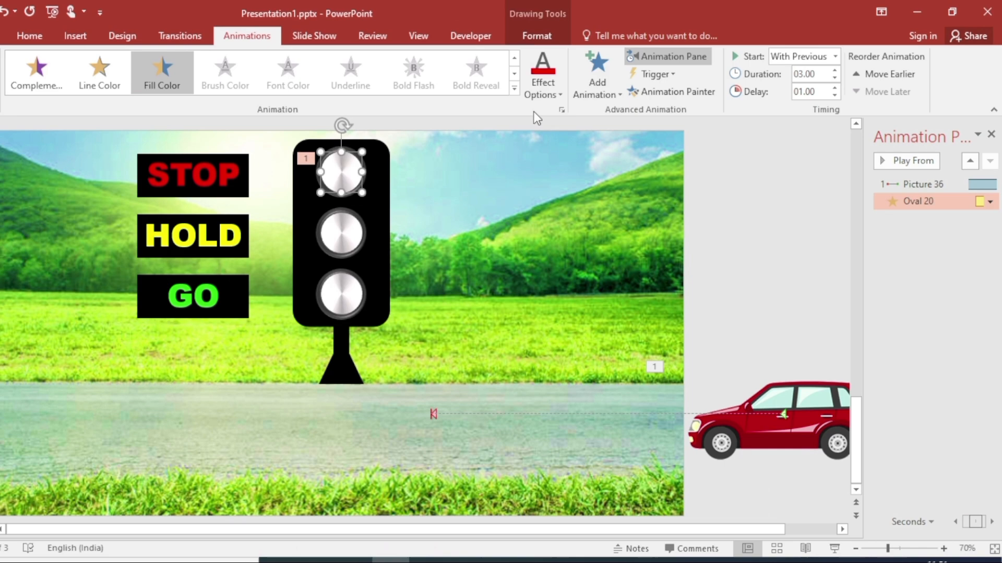
mouse_move(666, 91)
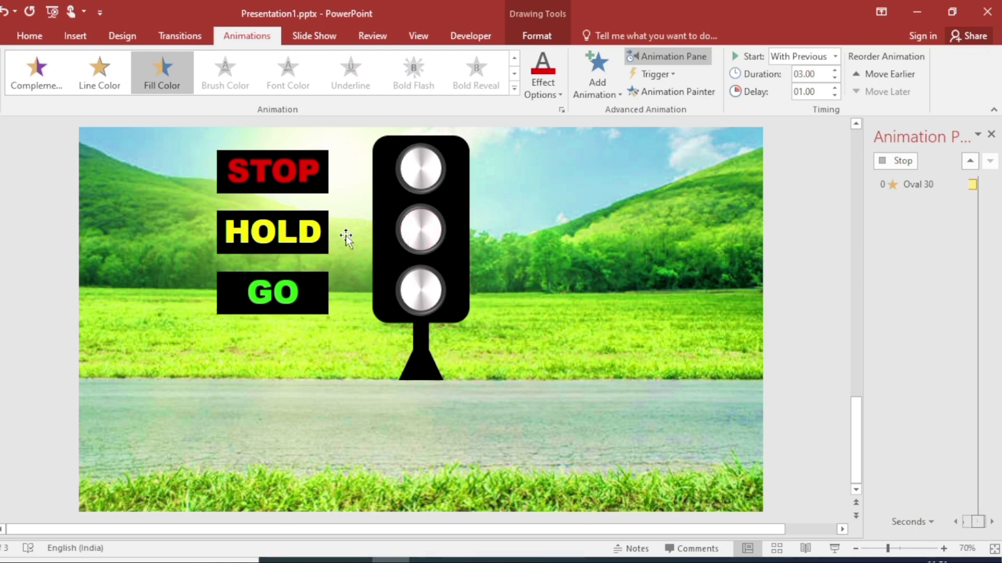
click(989, 218)
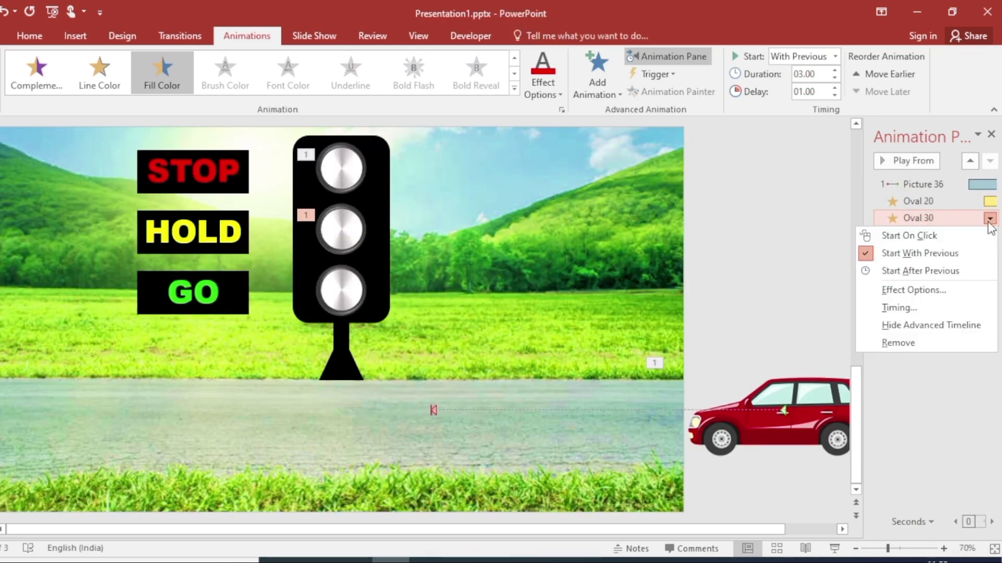
click(914, 290)
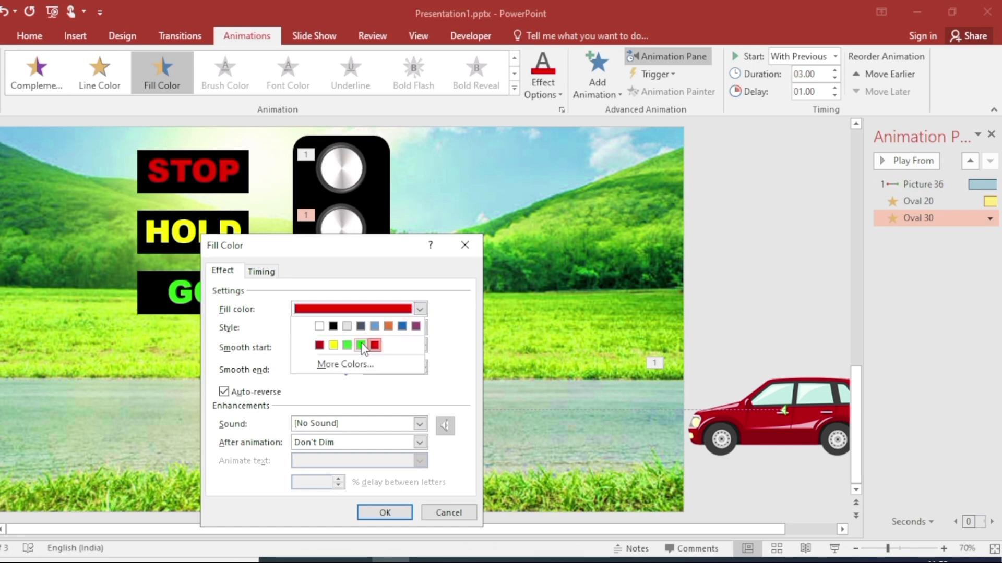
click(260, 271)
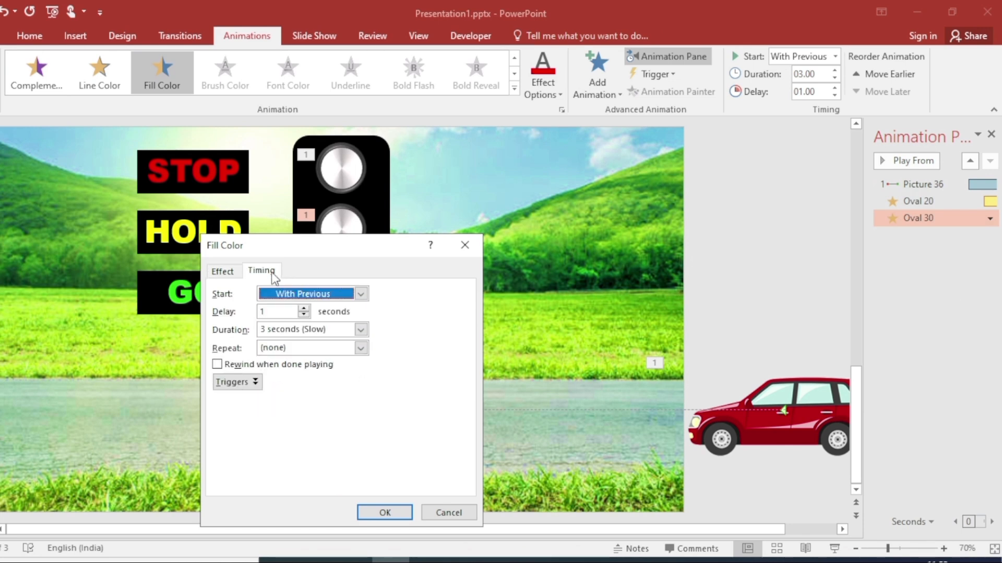
click(361, 293)
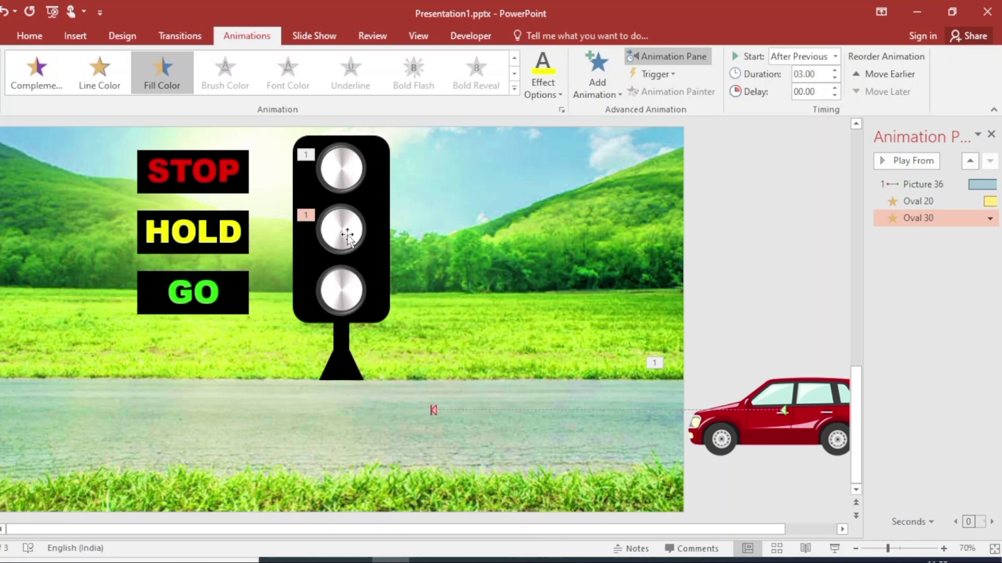
Step: Set the bottom light's Fill Color effect to green, starting After Previous
click(341, 230)
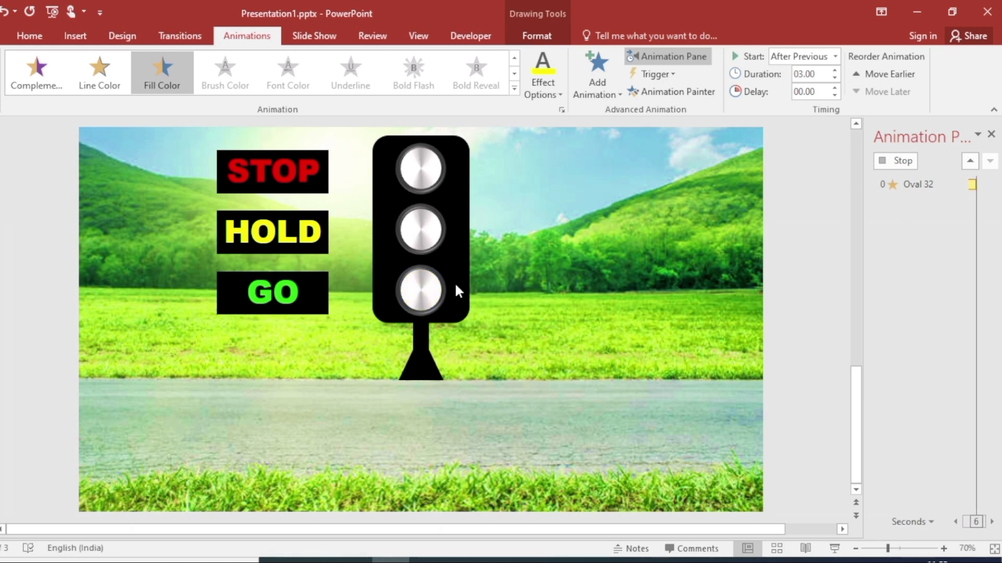
click(991, 234)
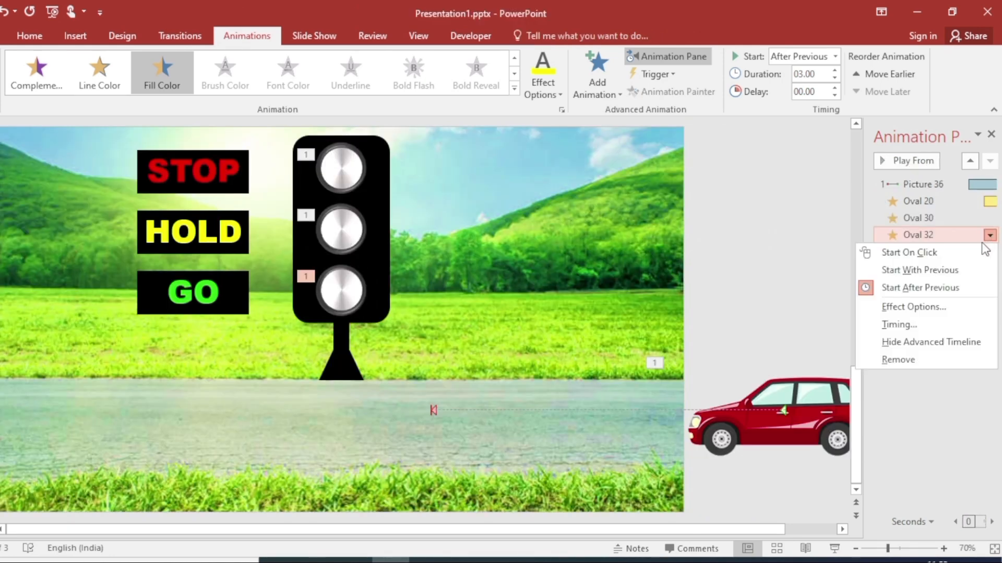
click(913, 307)
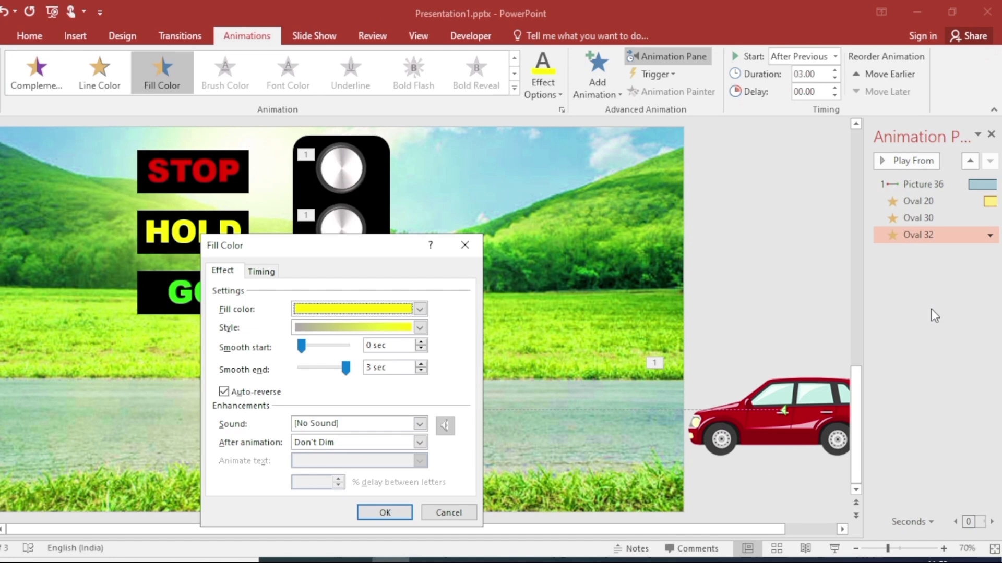
click(420, 308)
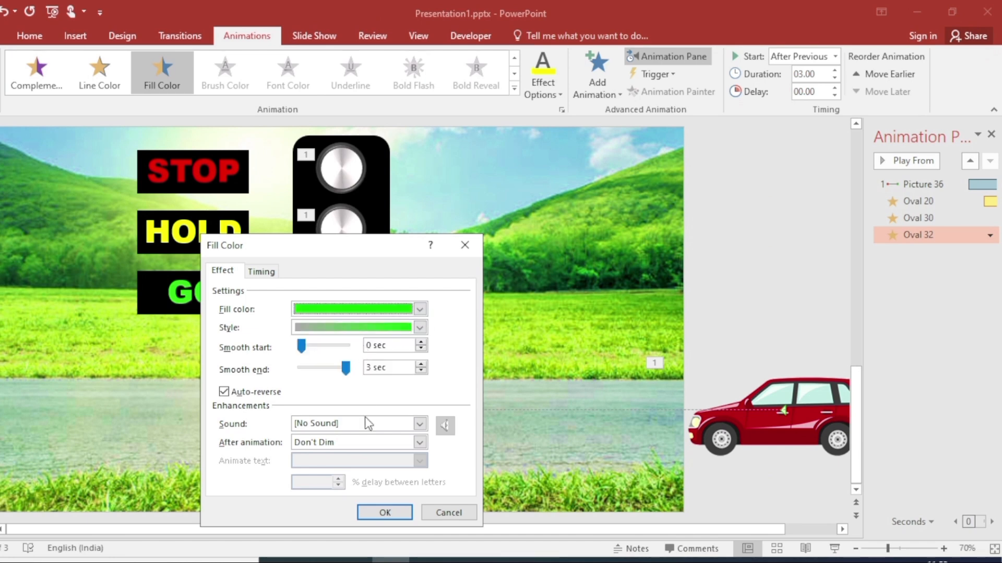
click(384, 512)
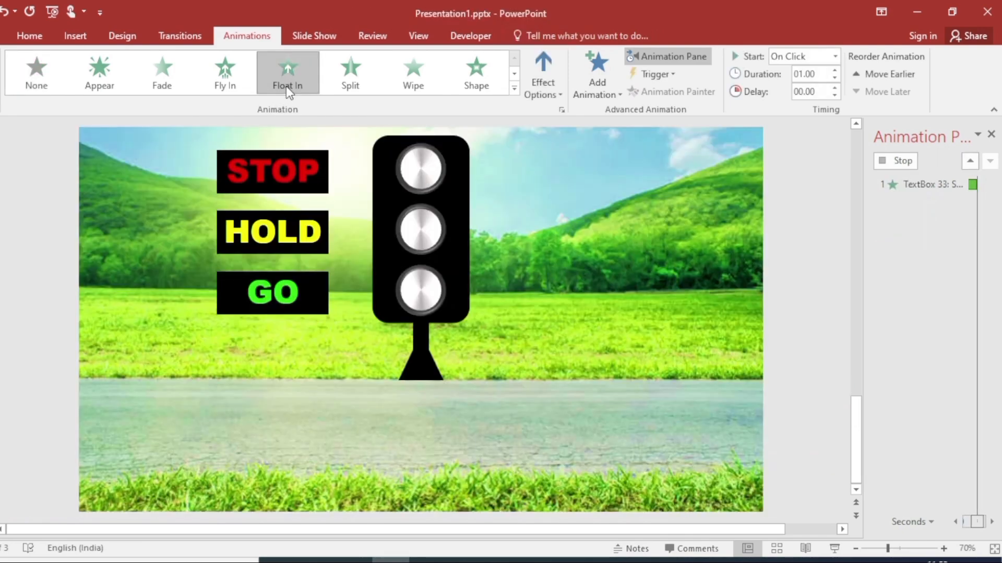
Step: Float in the STOP label with the top light's fill, then select the HOLD label
click(543, 73)
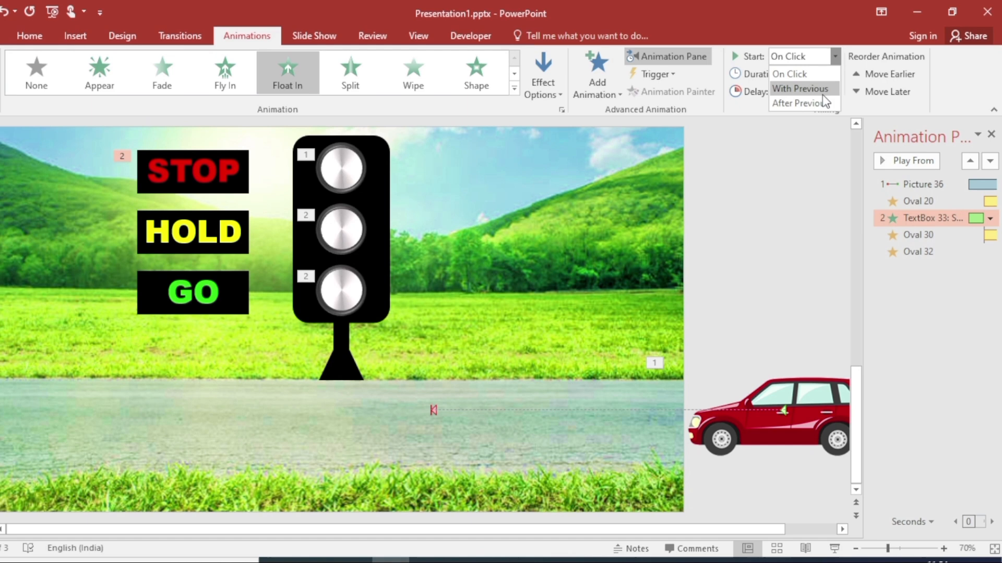
click(801, 89)
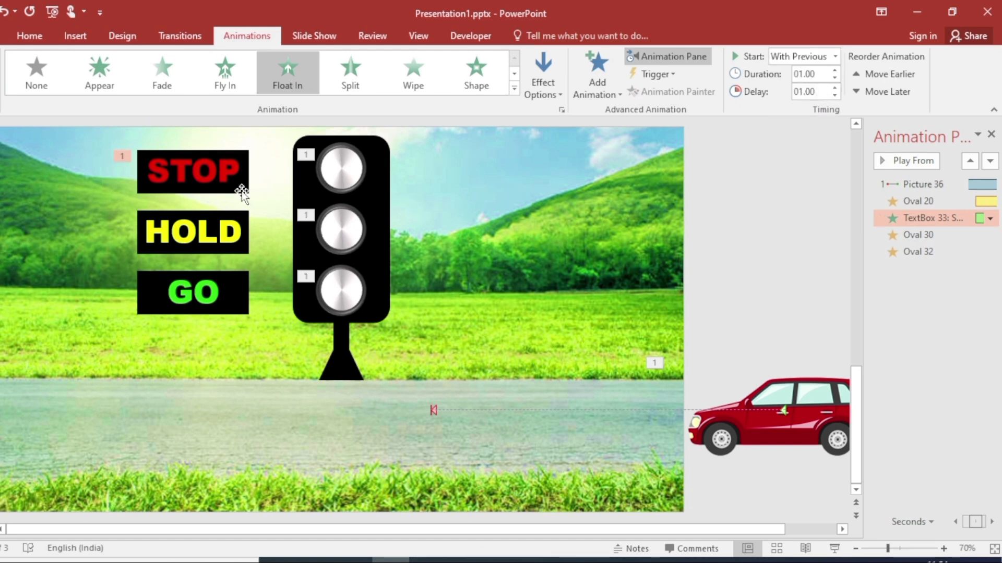
click(192, 174)
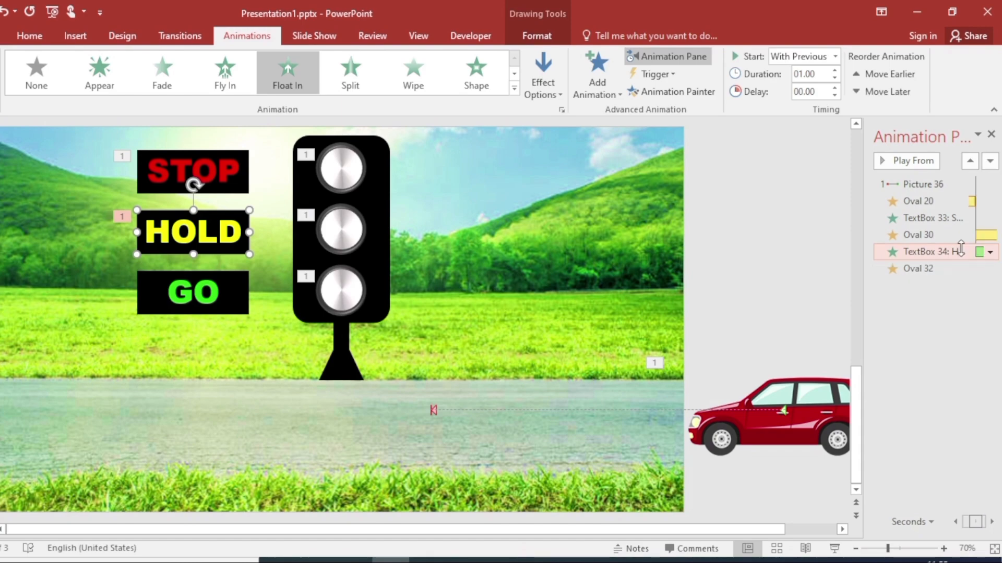
mouse_move(676, 100)
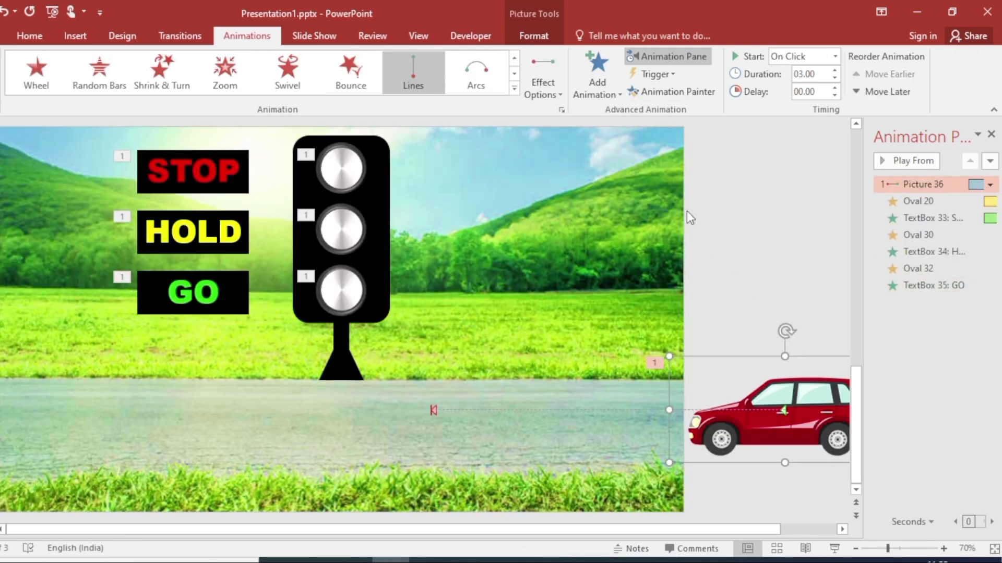
Step: Add a leftward exit path to the car: With Previous, 1-second delay, 3-second duration
click(595, 72)
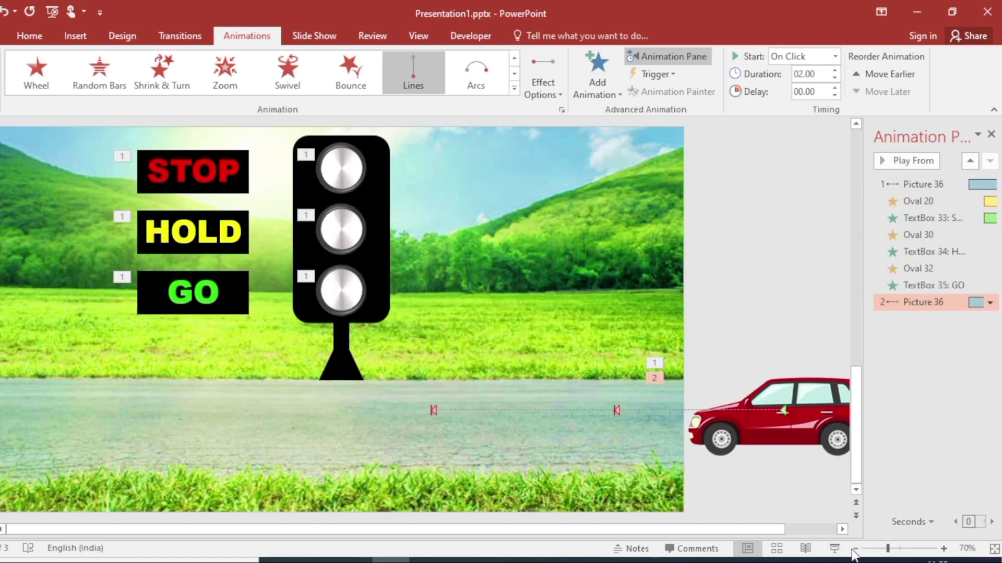
click(854, 548)
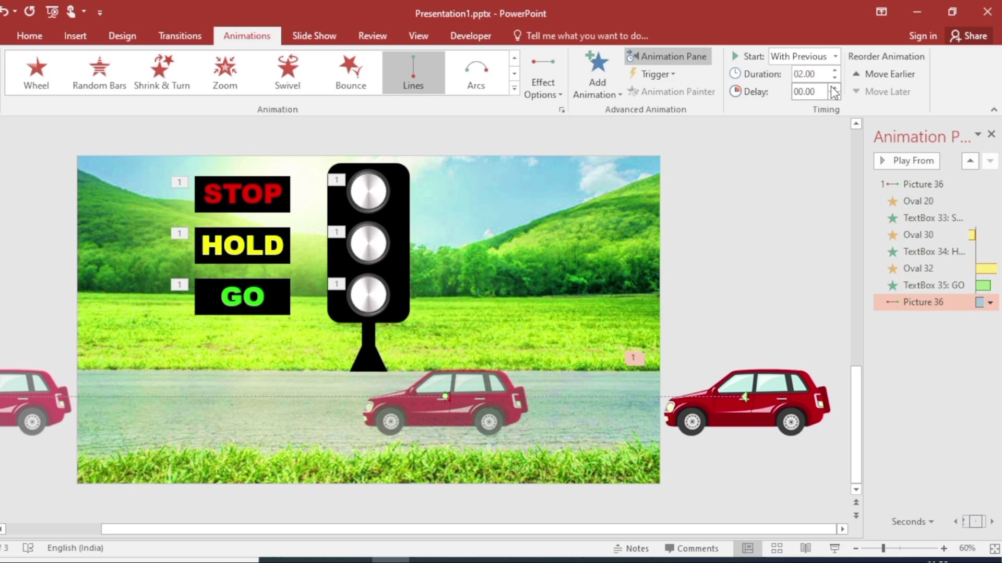
click(834, 88)
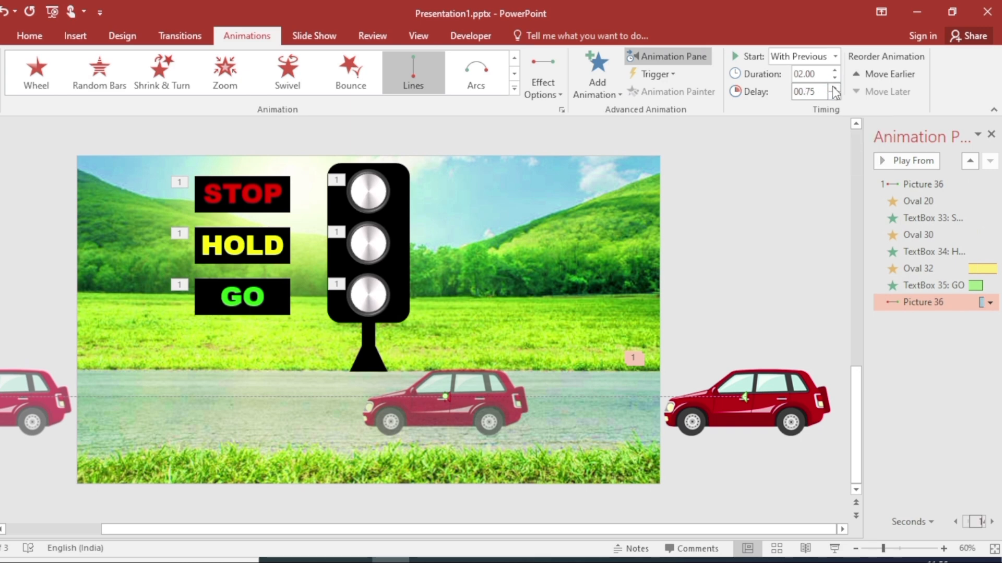
click(834, 71)
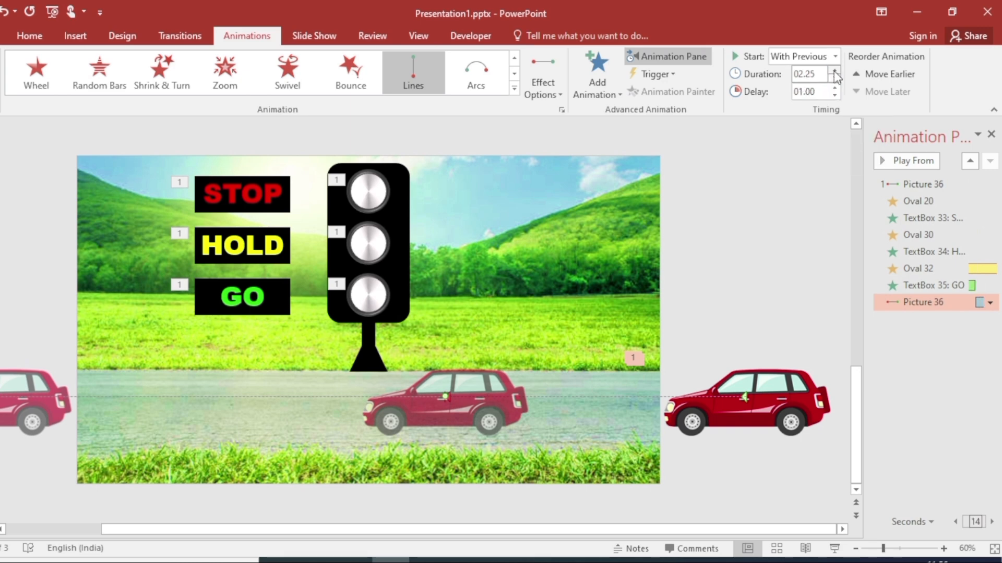
click(834, 70)
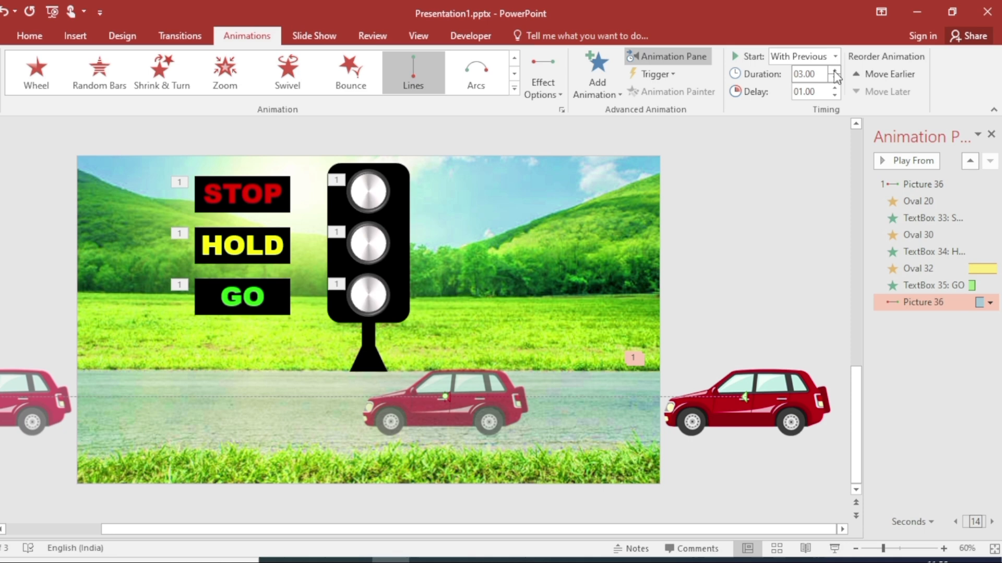